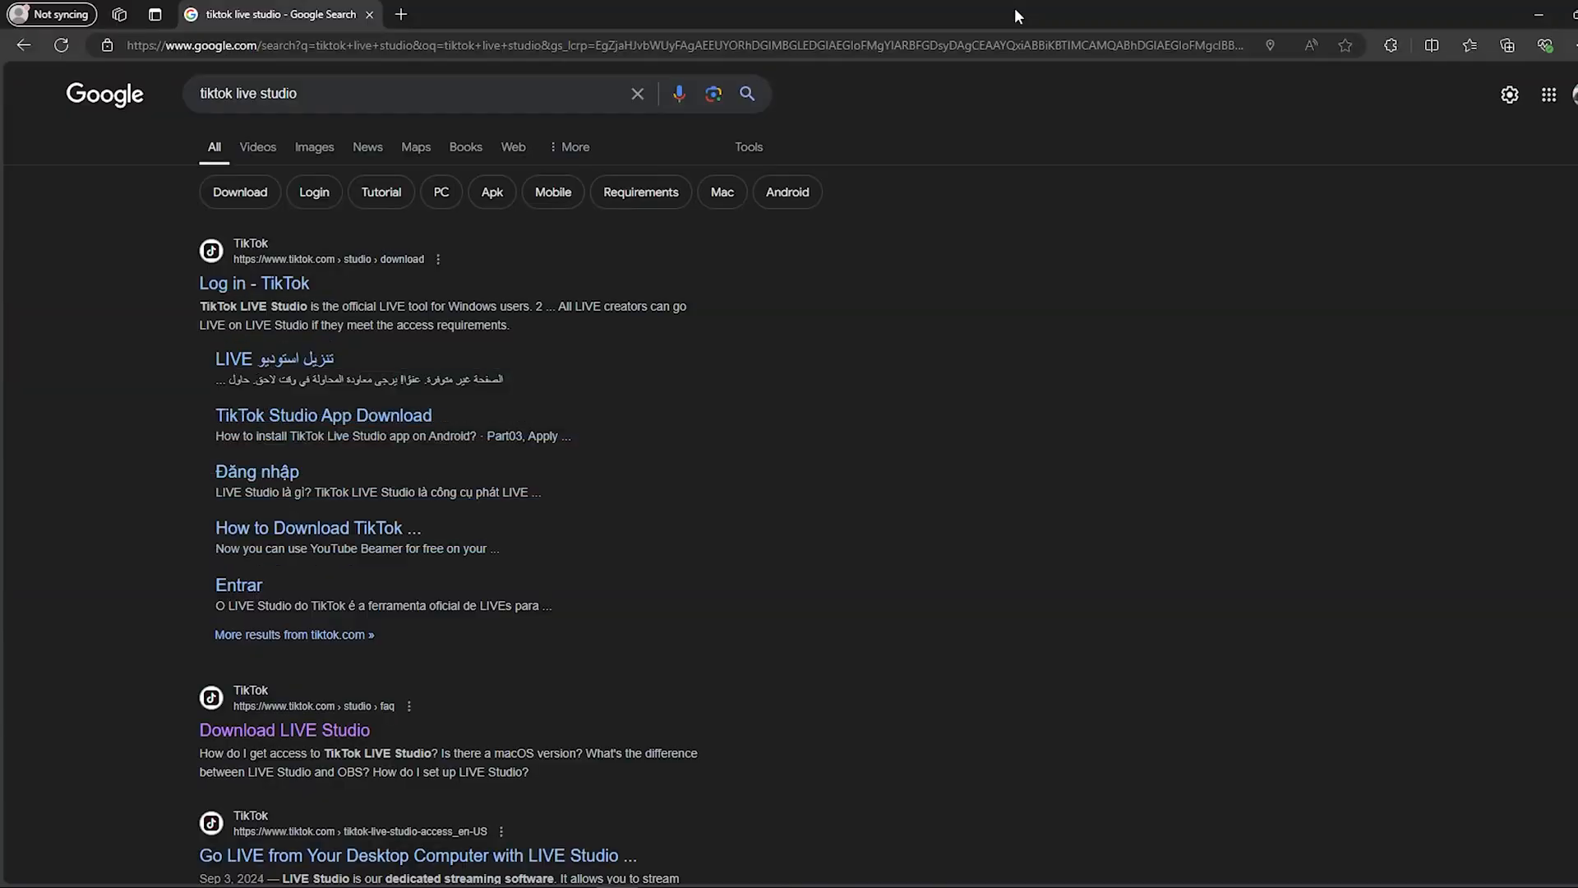
mouse_move(382, 742)
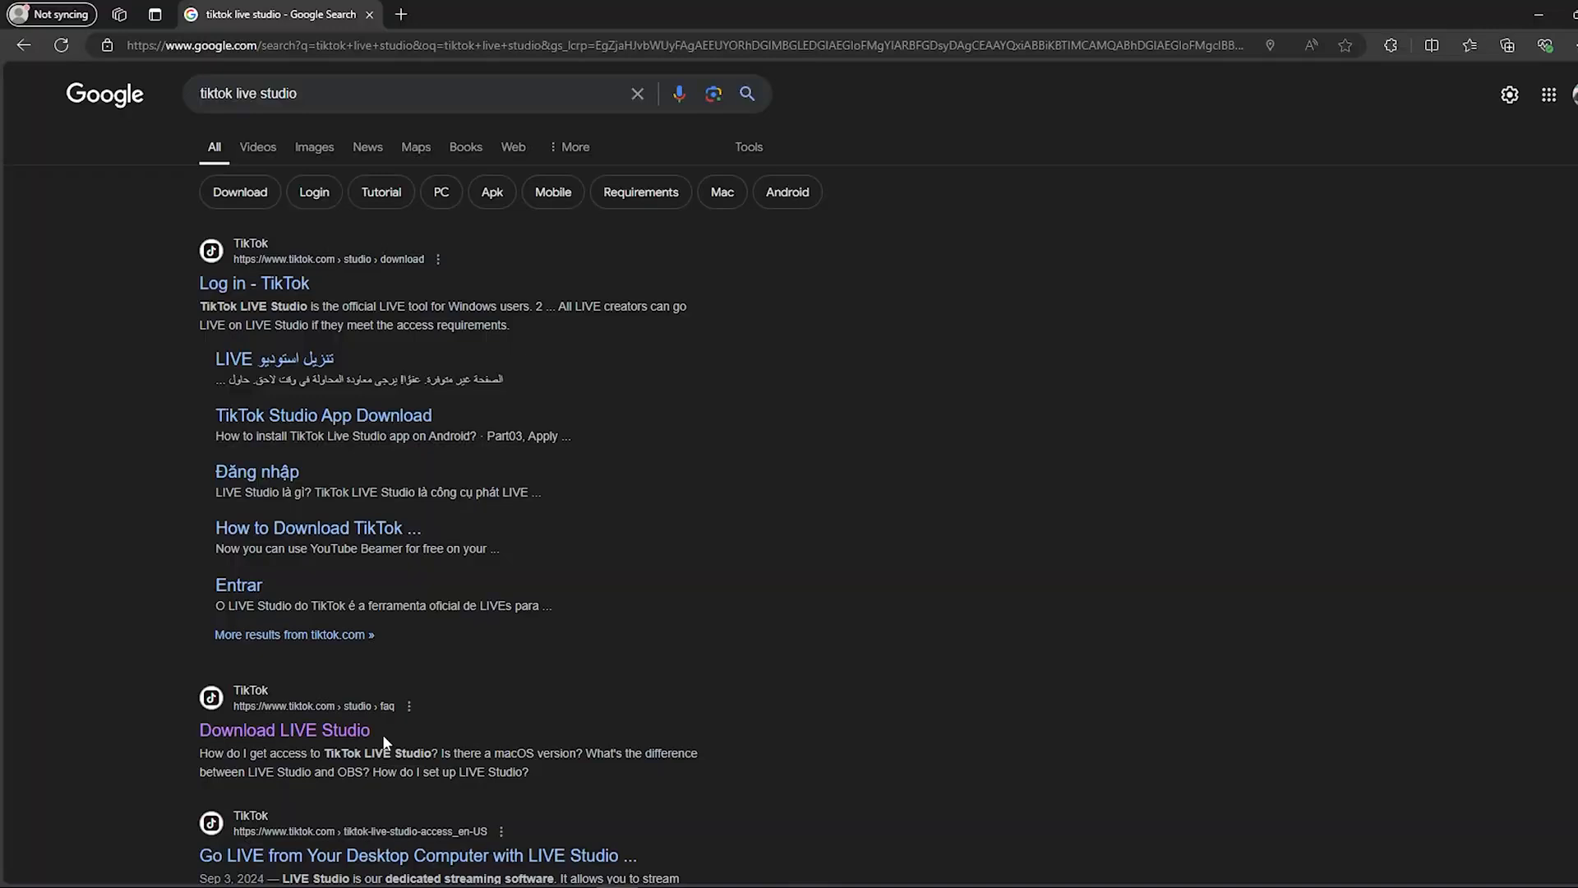
Open the 'Download LIVE Studio' tiktok.com result from the Google search results.
scroll(down, 3)
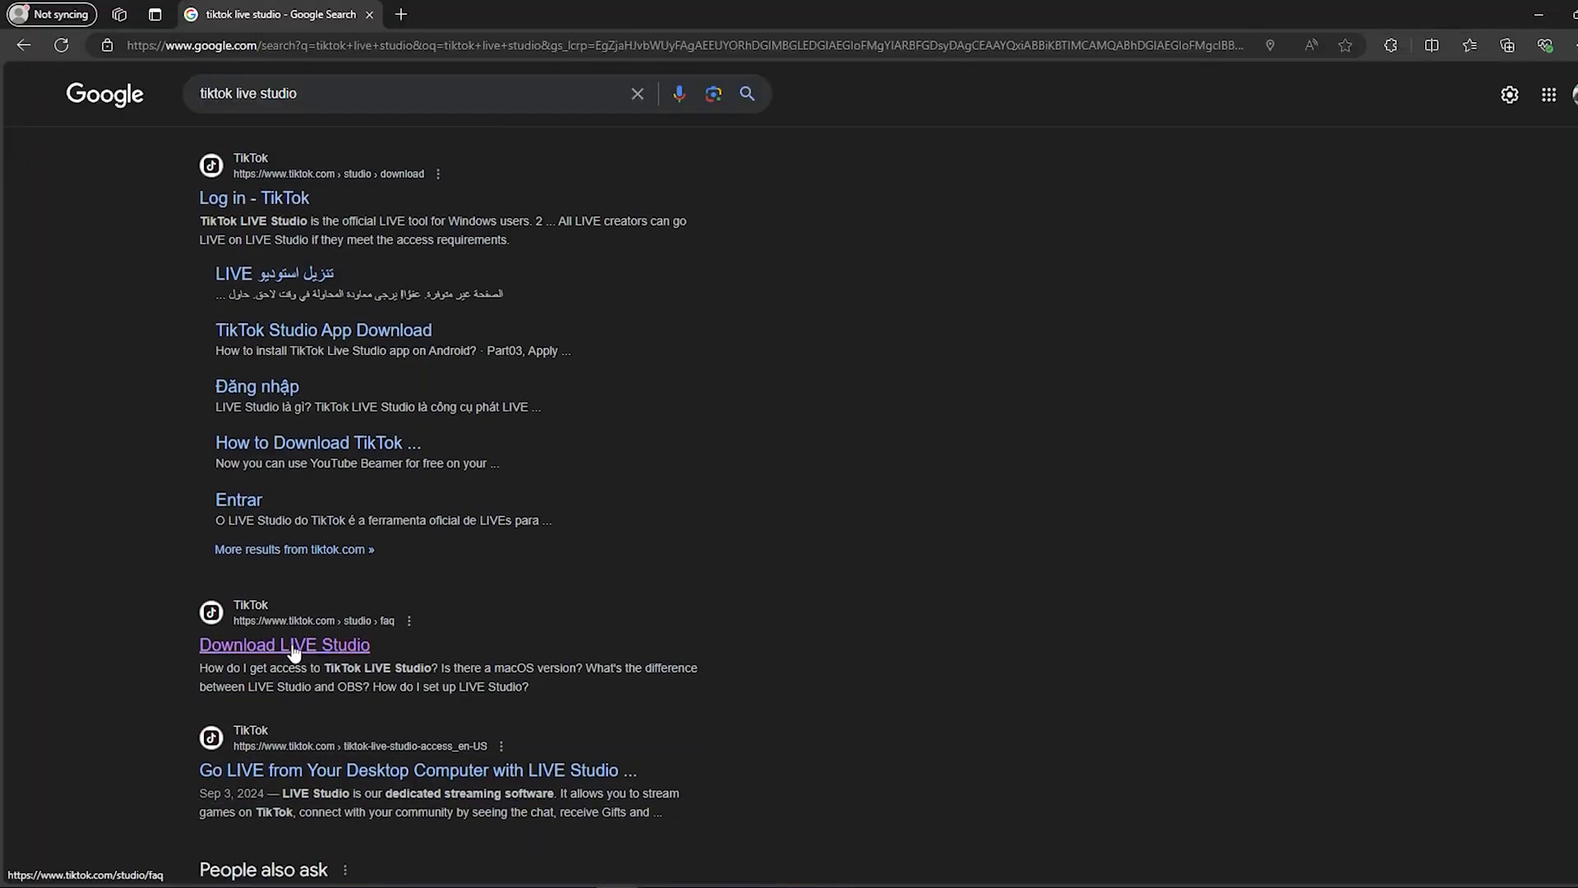
click(283, 644)
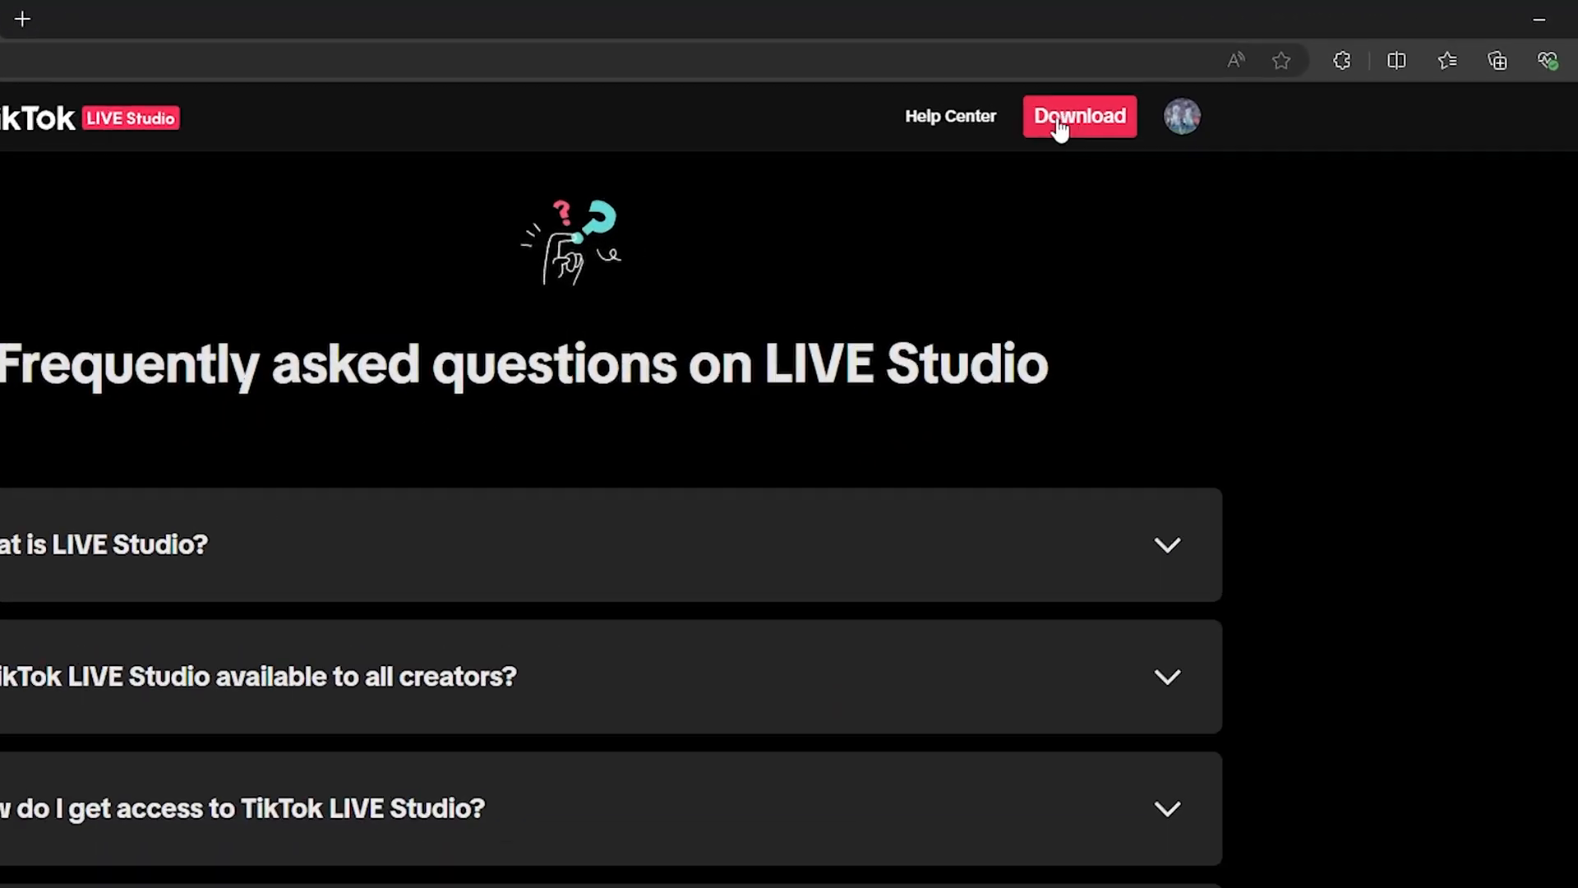
Download the tiktok_live_studio Windows installer from the FAQ page header.
click(1078, 116)
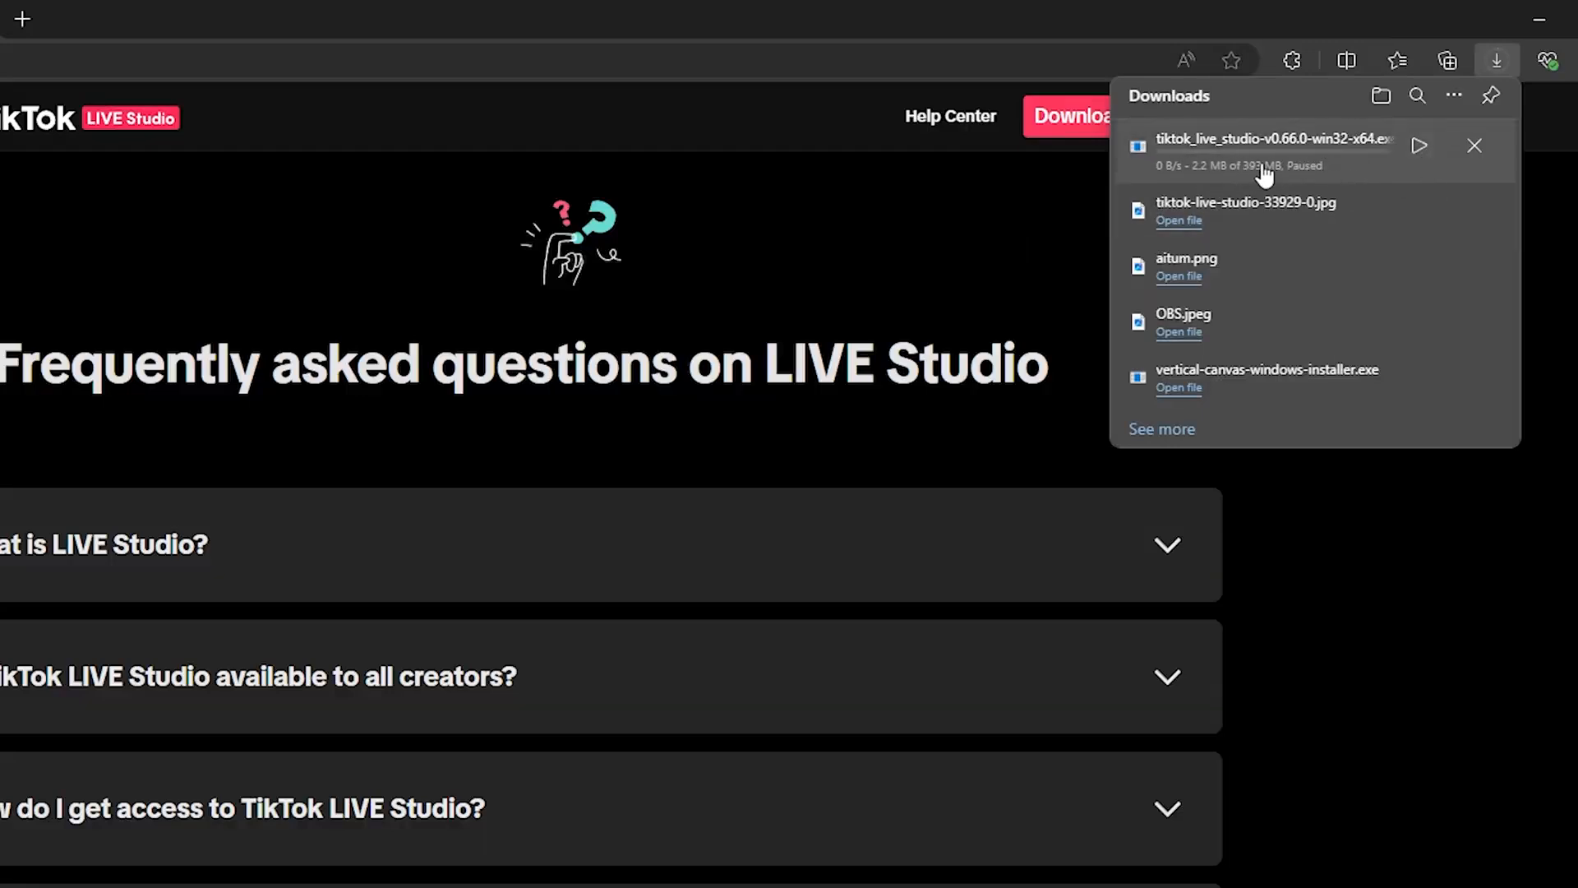
click(1475, 145)
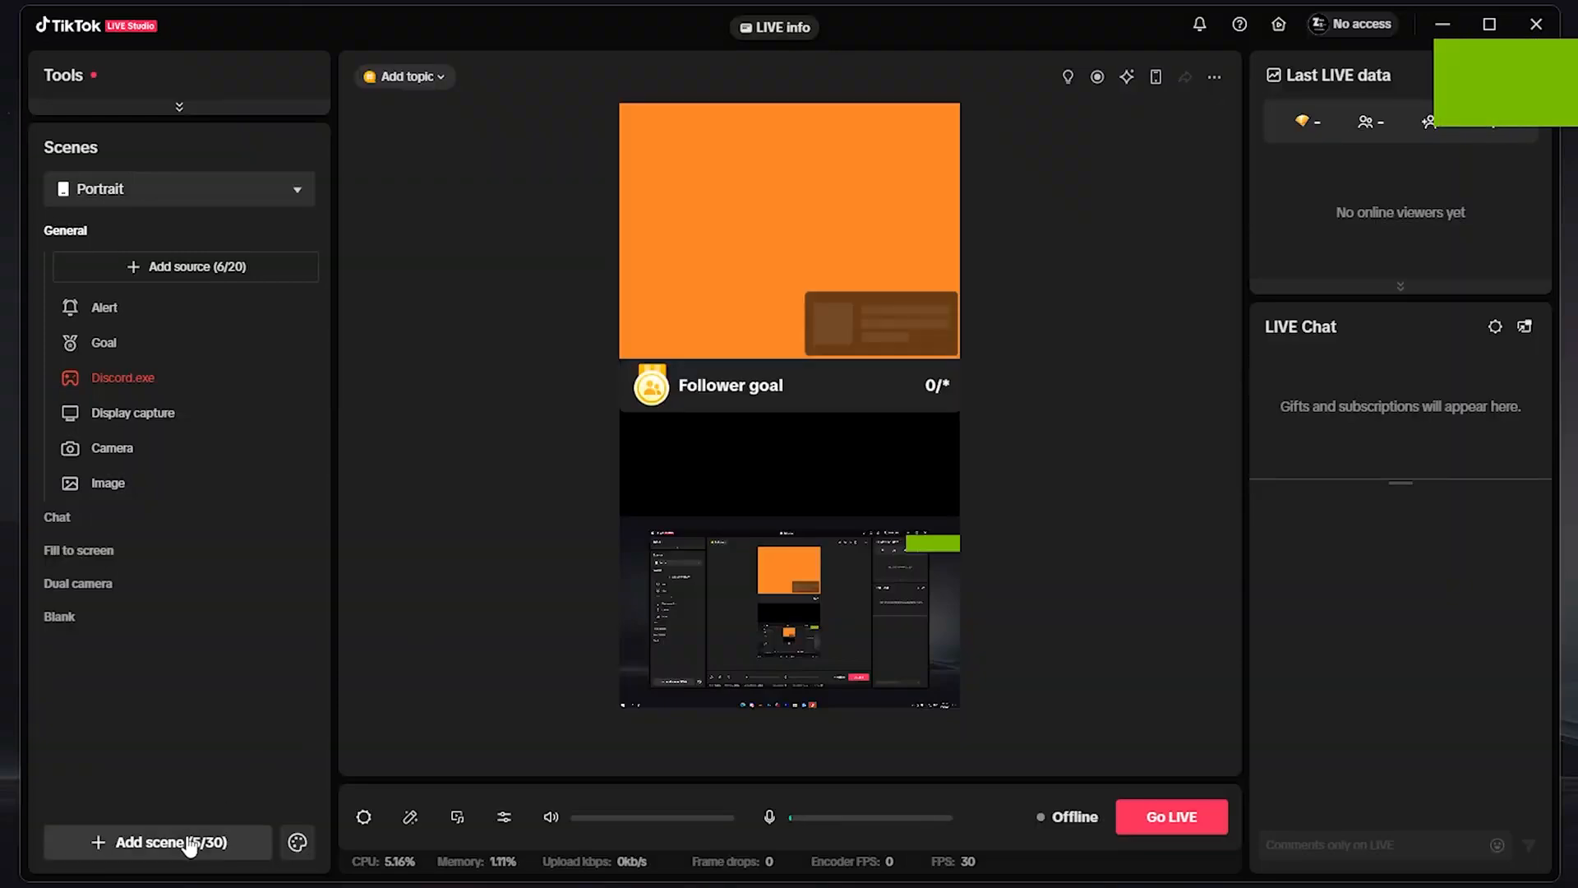
Add a scene based on the General template, creating General 1 with a Follower goal.
click(157, 843)
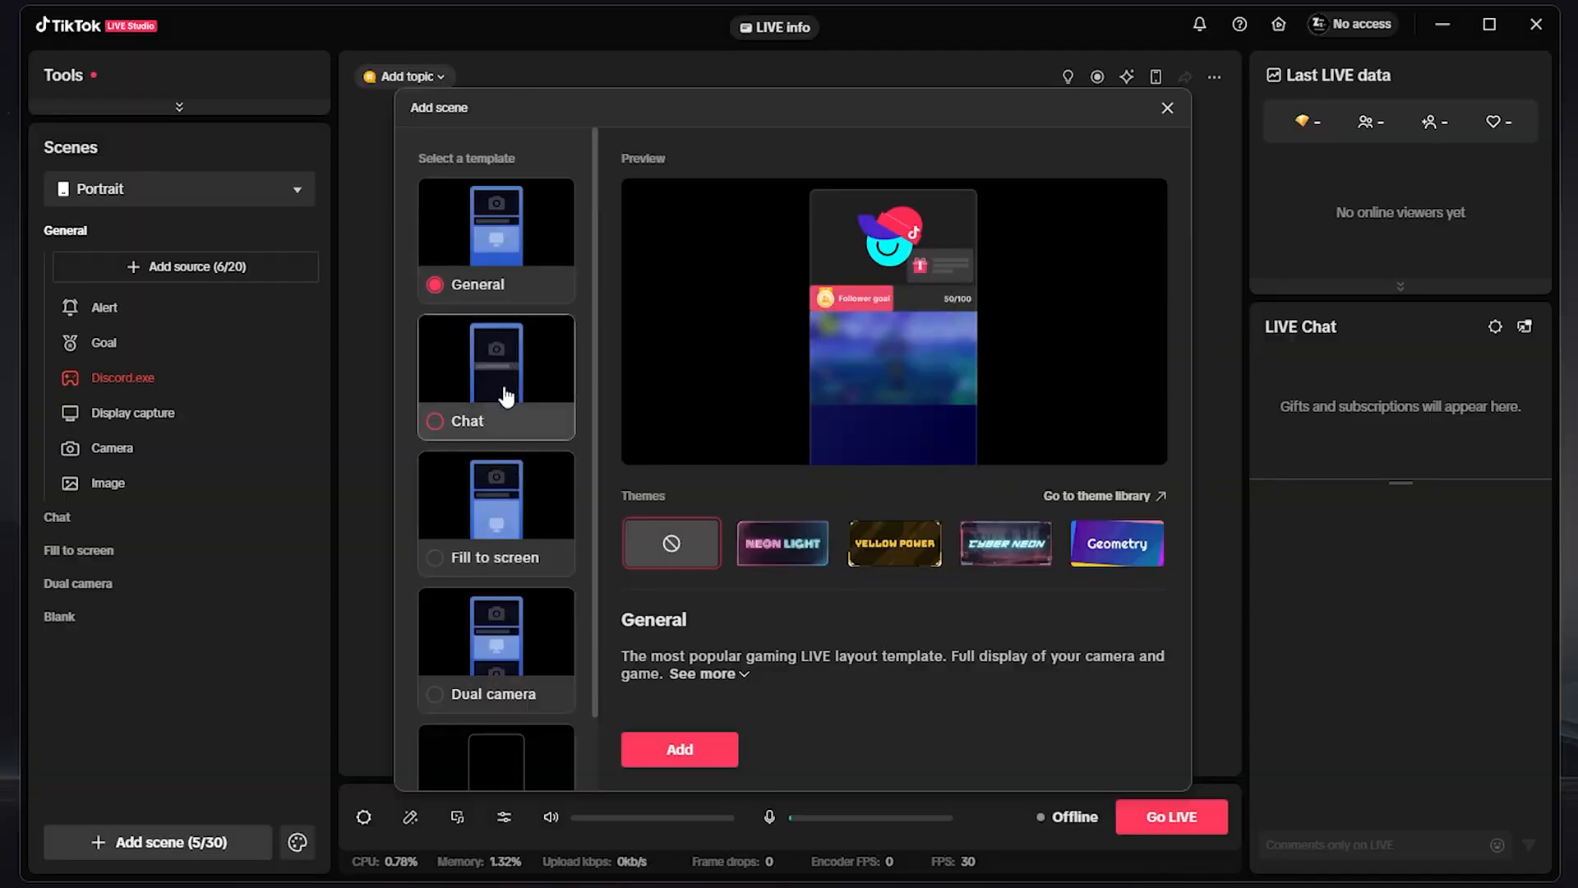
scroll(down, 3)
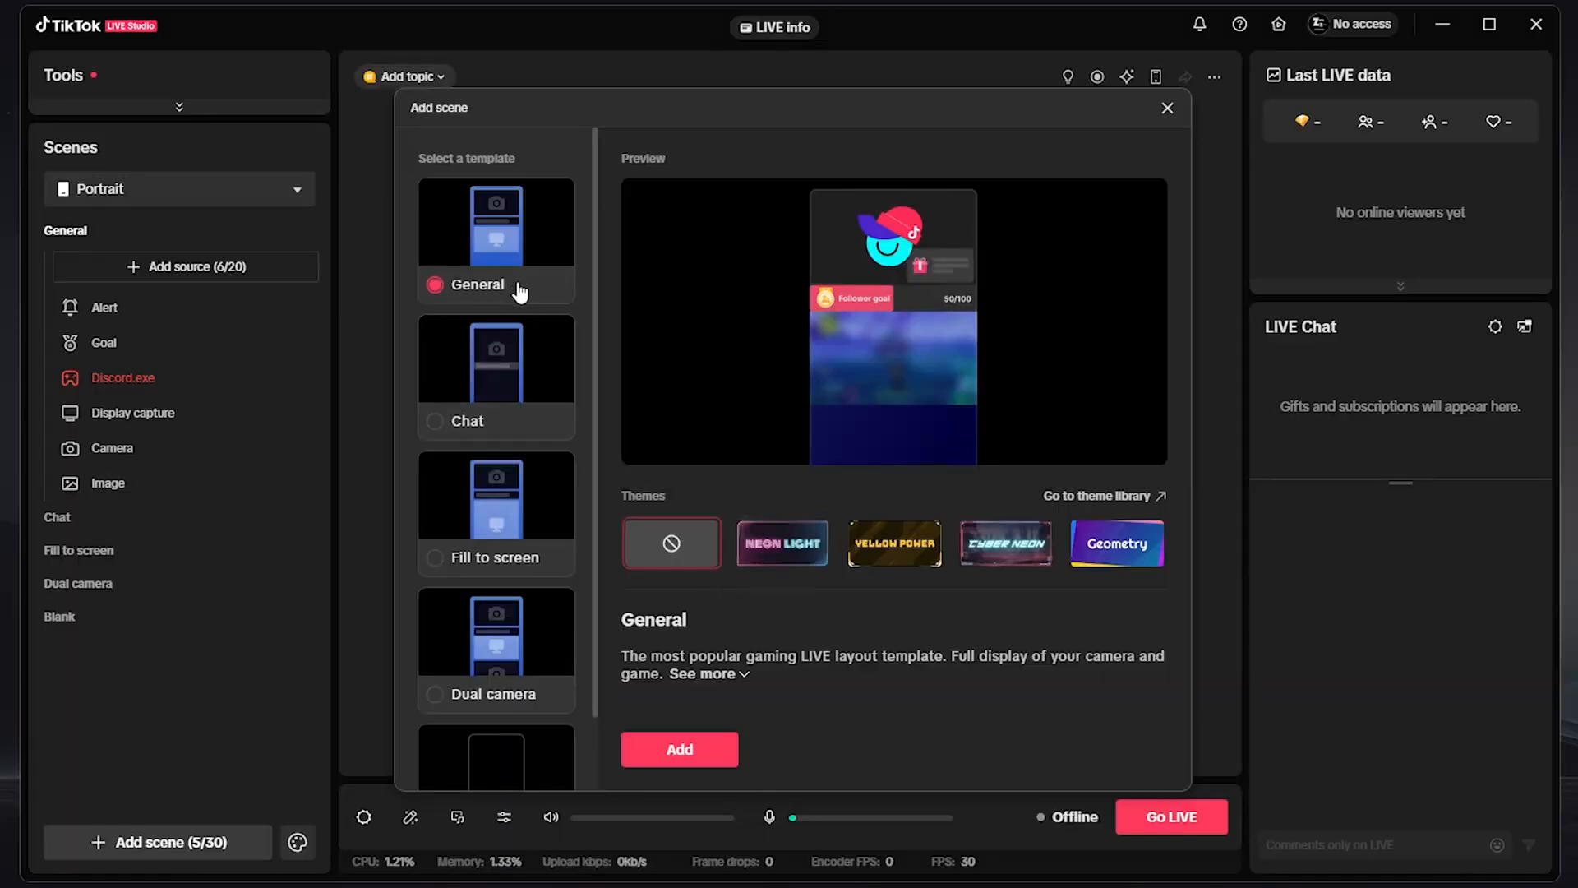
click(678, 749)
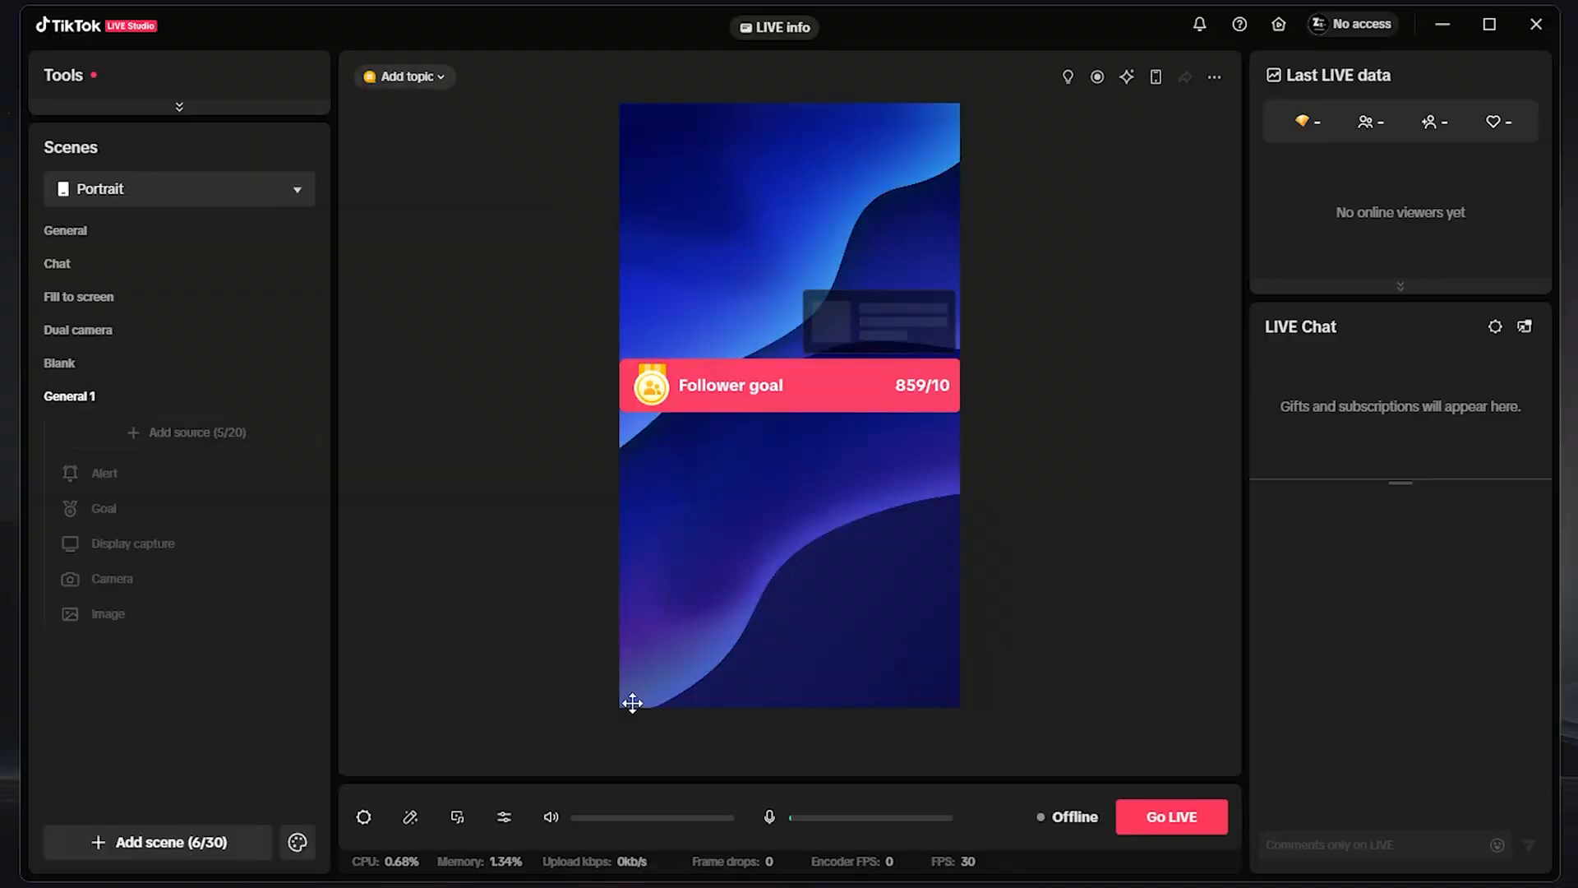
Delete the Camera source from General 1's source list.
click(131, 542)
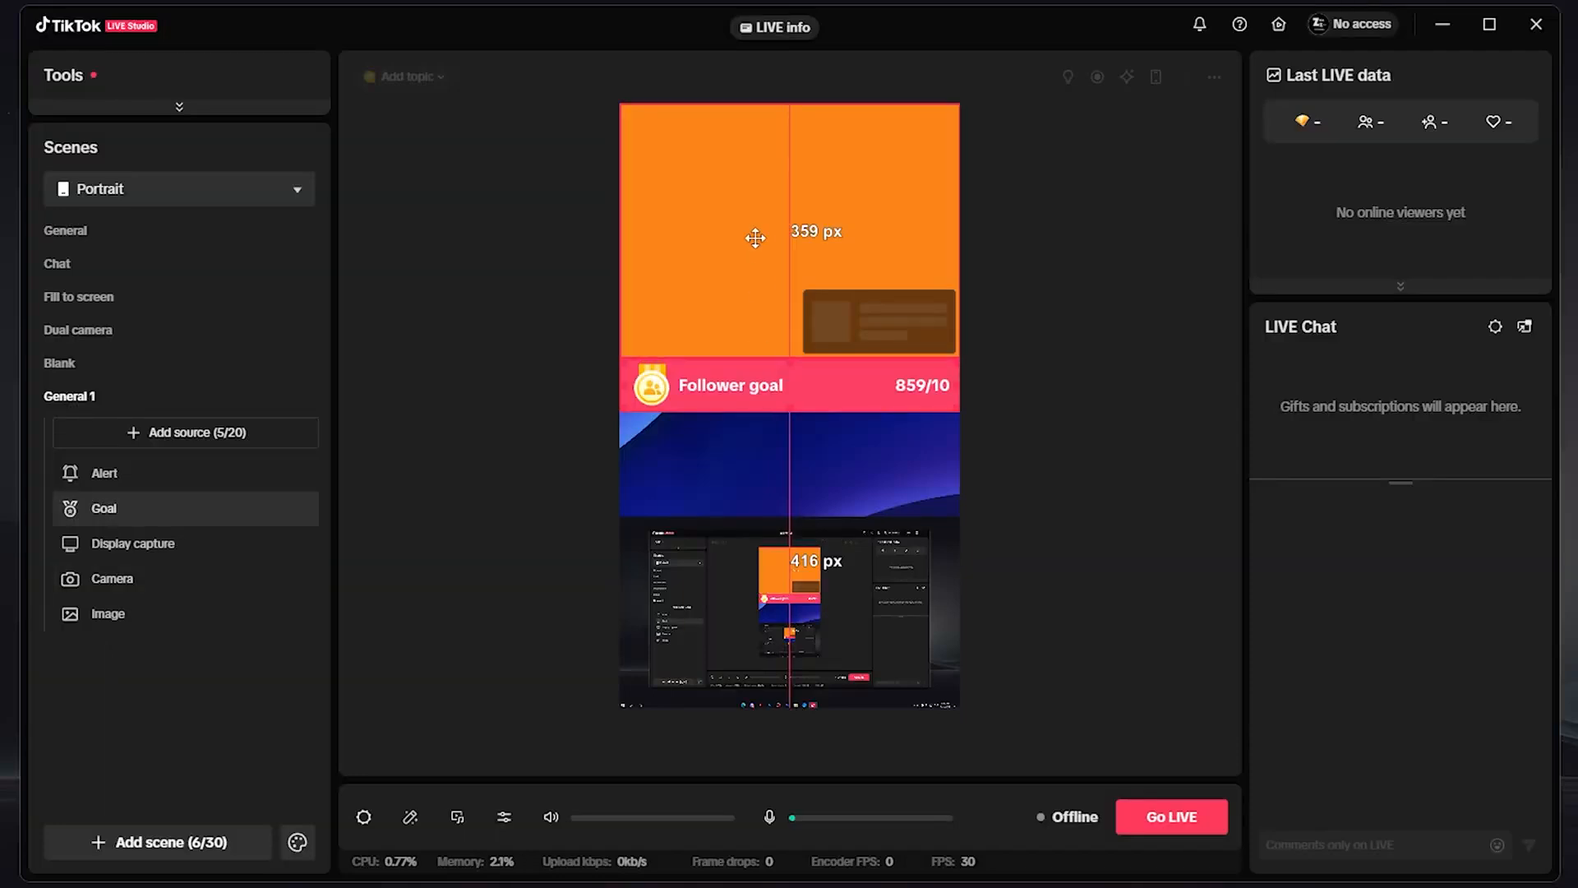
click(113, 578)
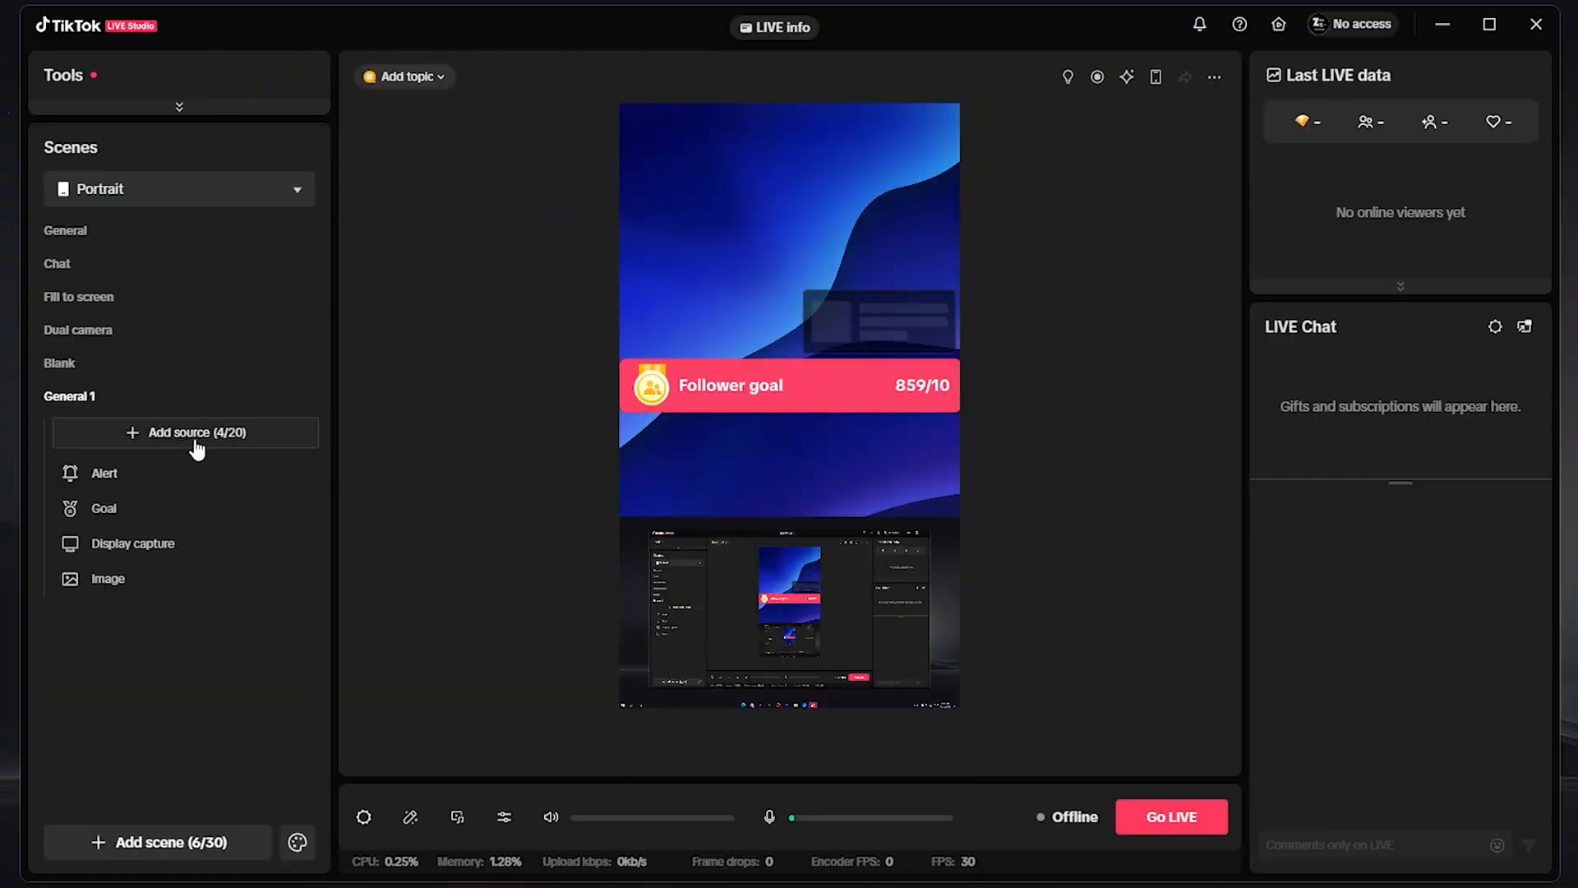
Add a Game capture source for any full-screen application with Show cursor enabled.
click(197, 431)
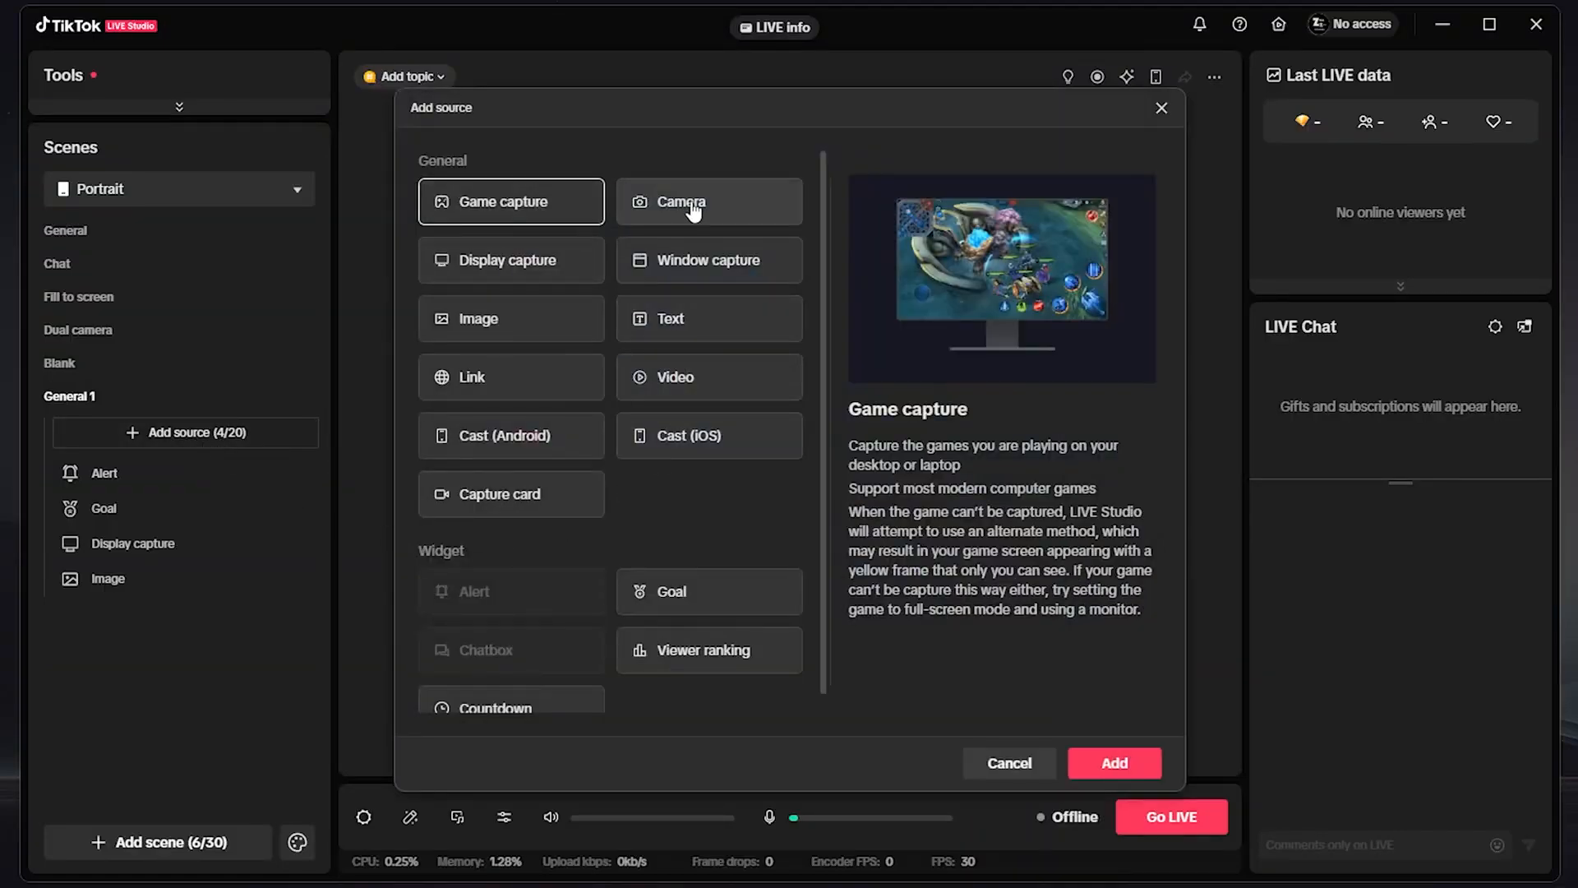
click(708, 202)
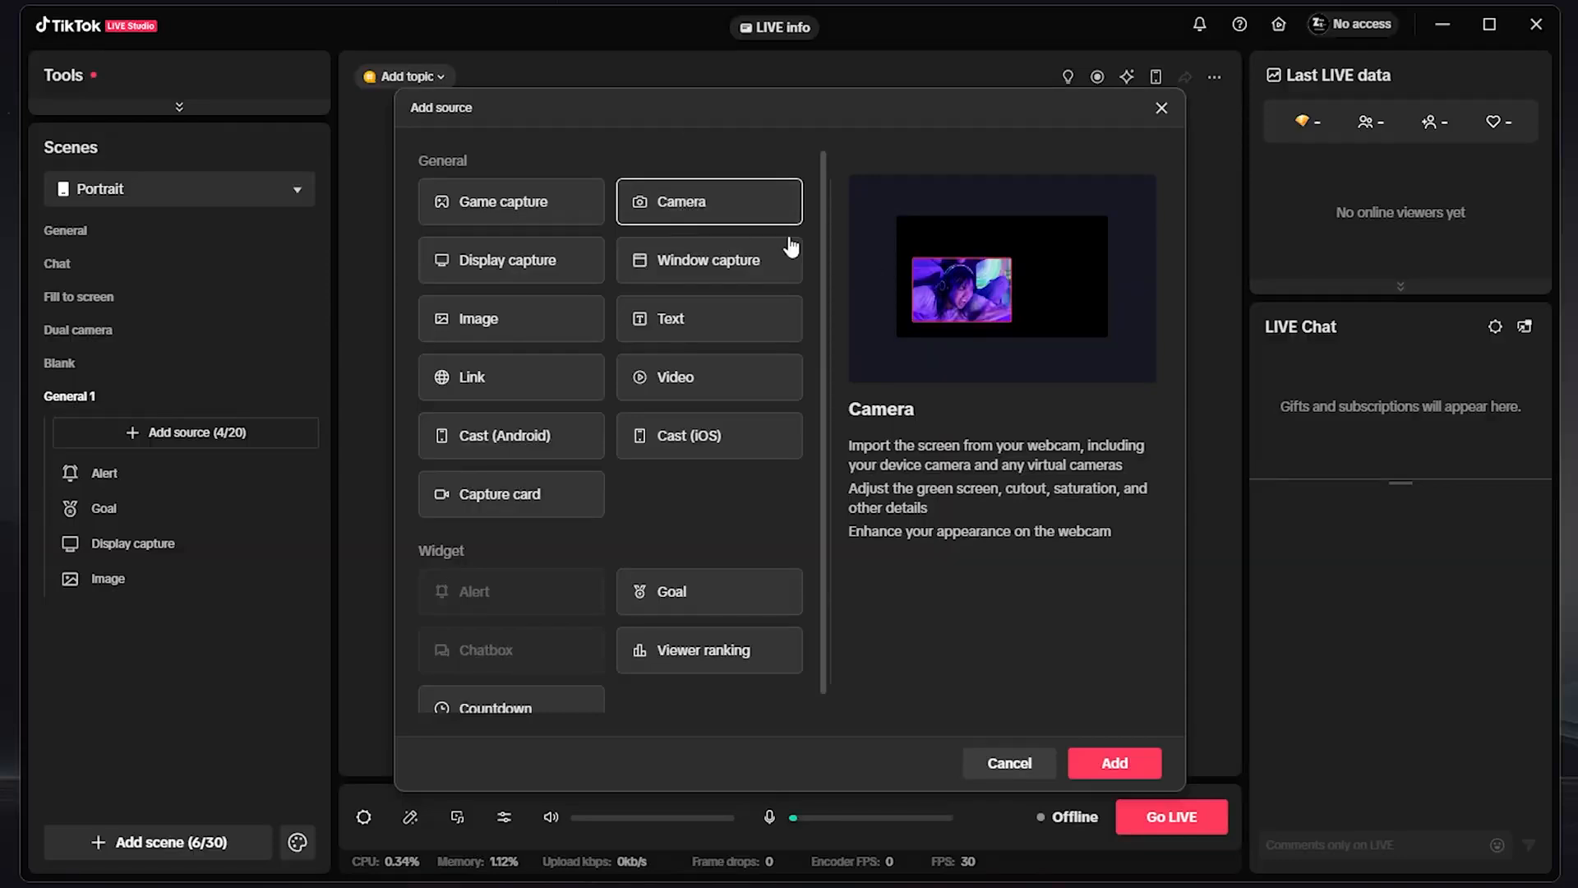
click(511, 260)
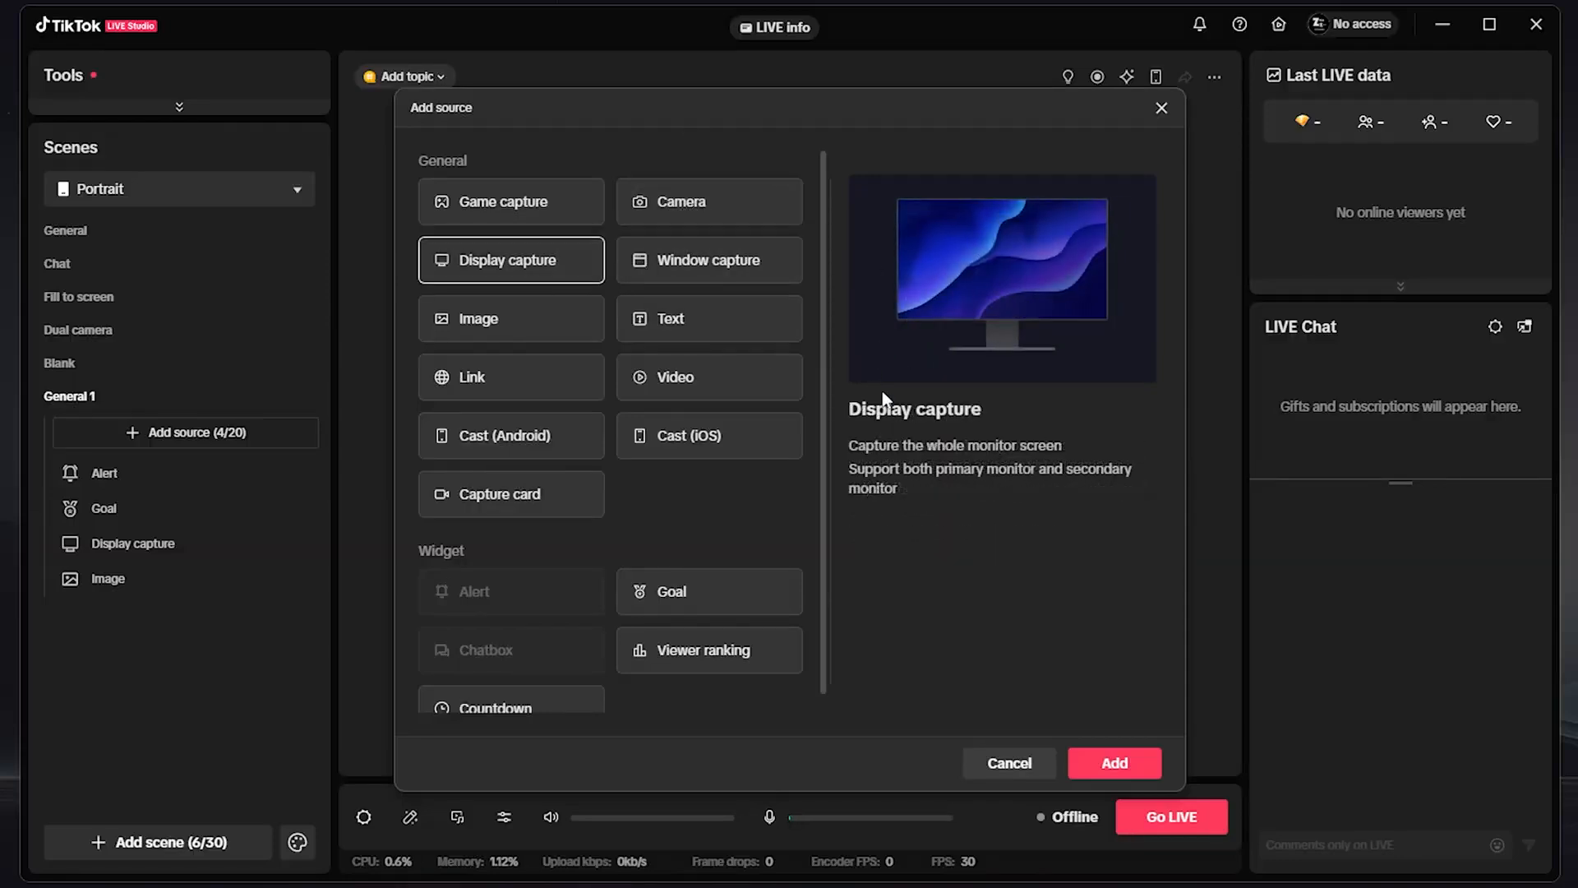
click(708, 377)
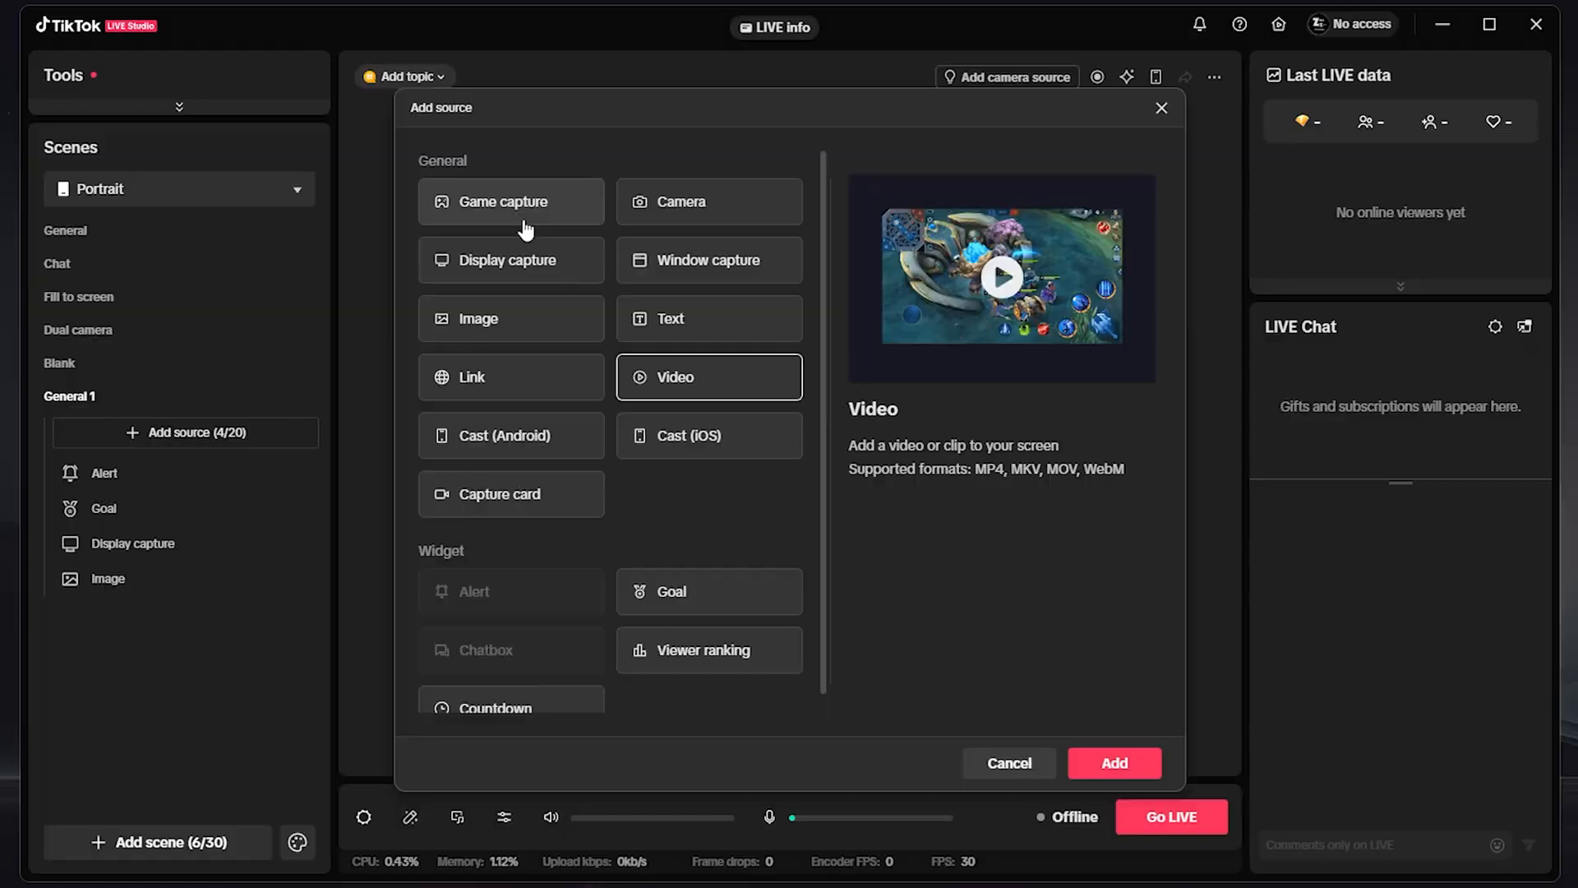
click(510, 201)
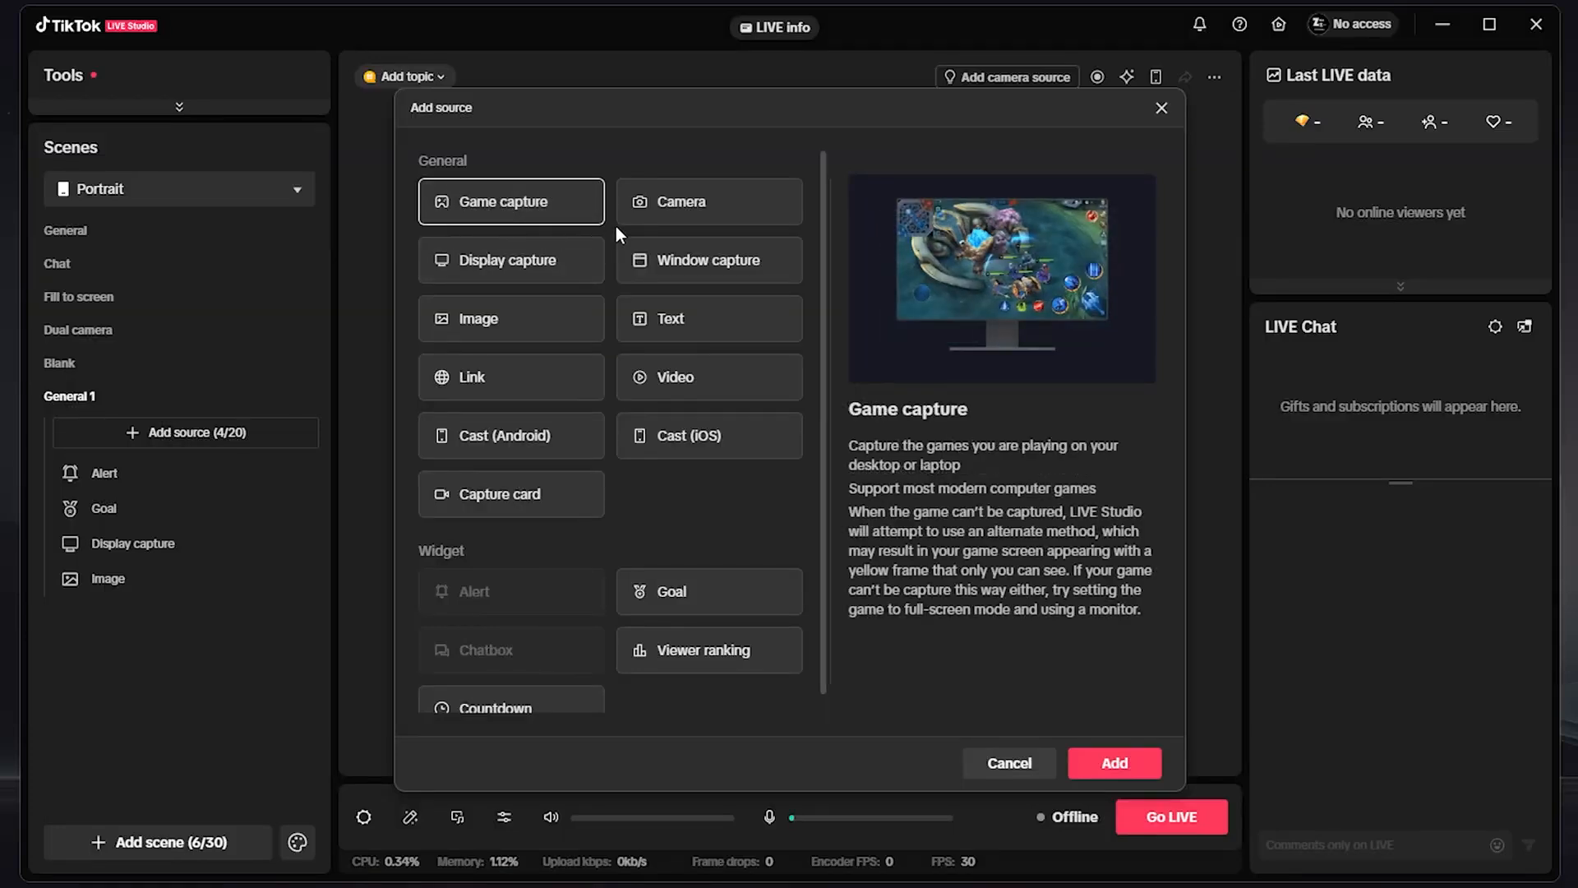
click(1113, 763)
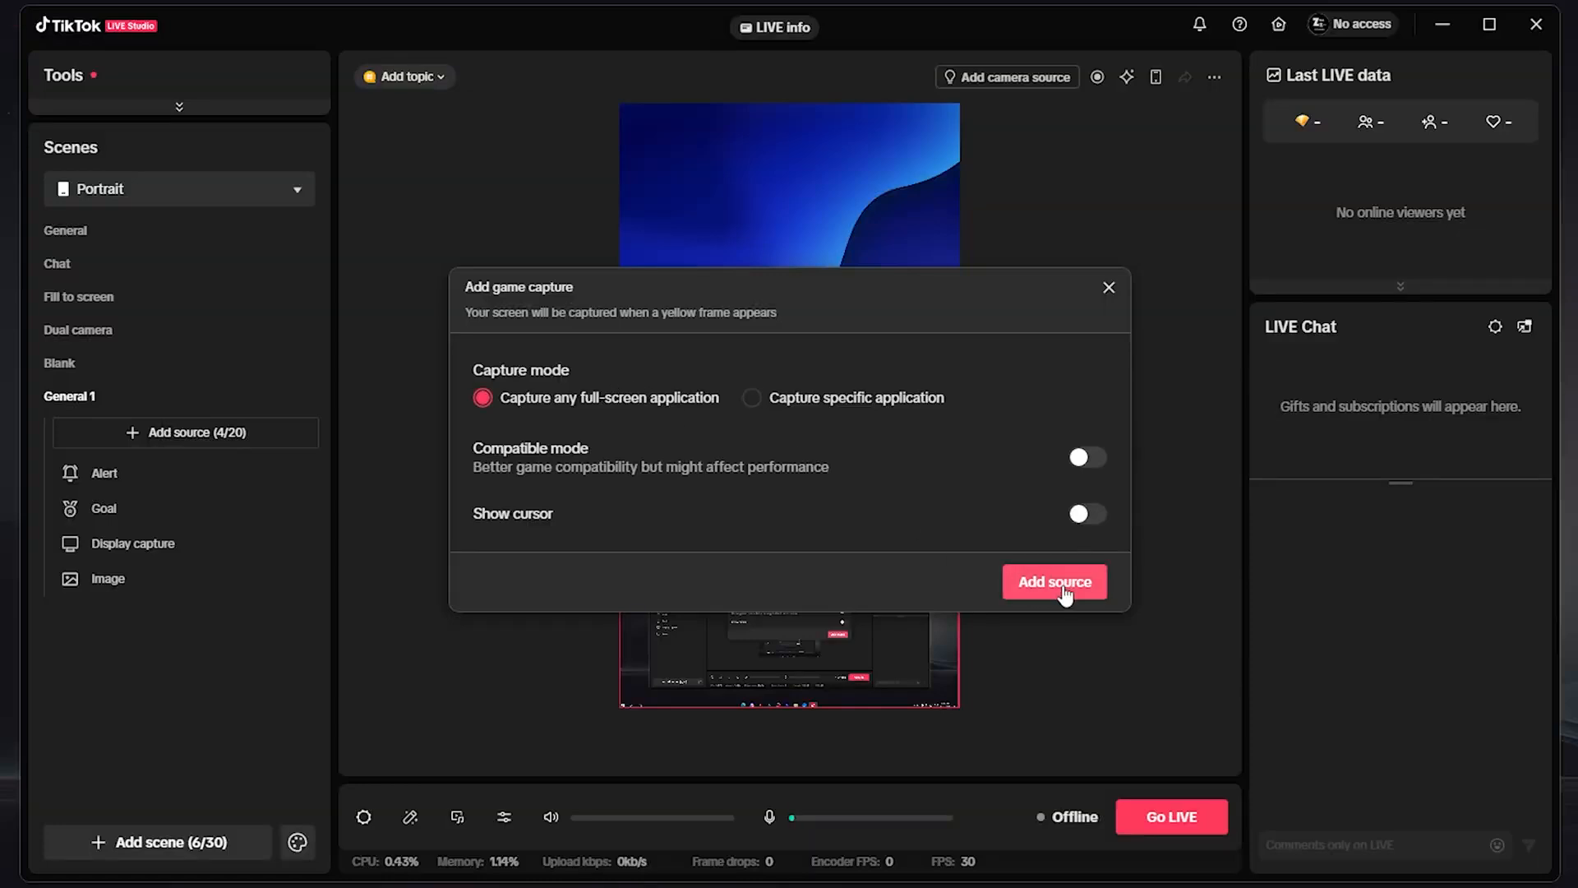
click(1086, 513)
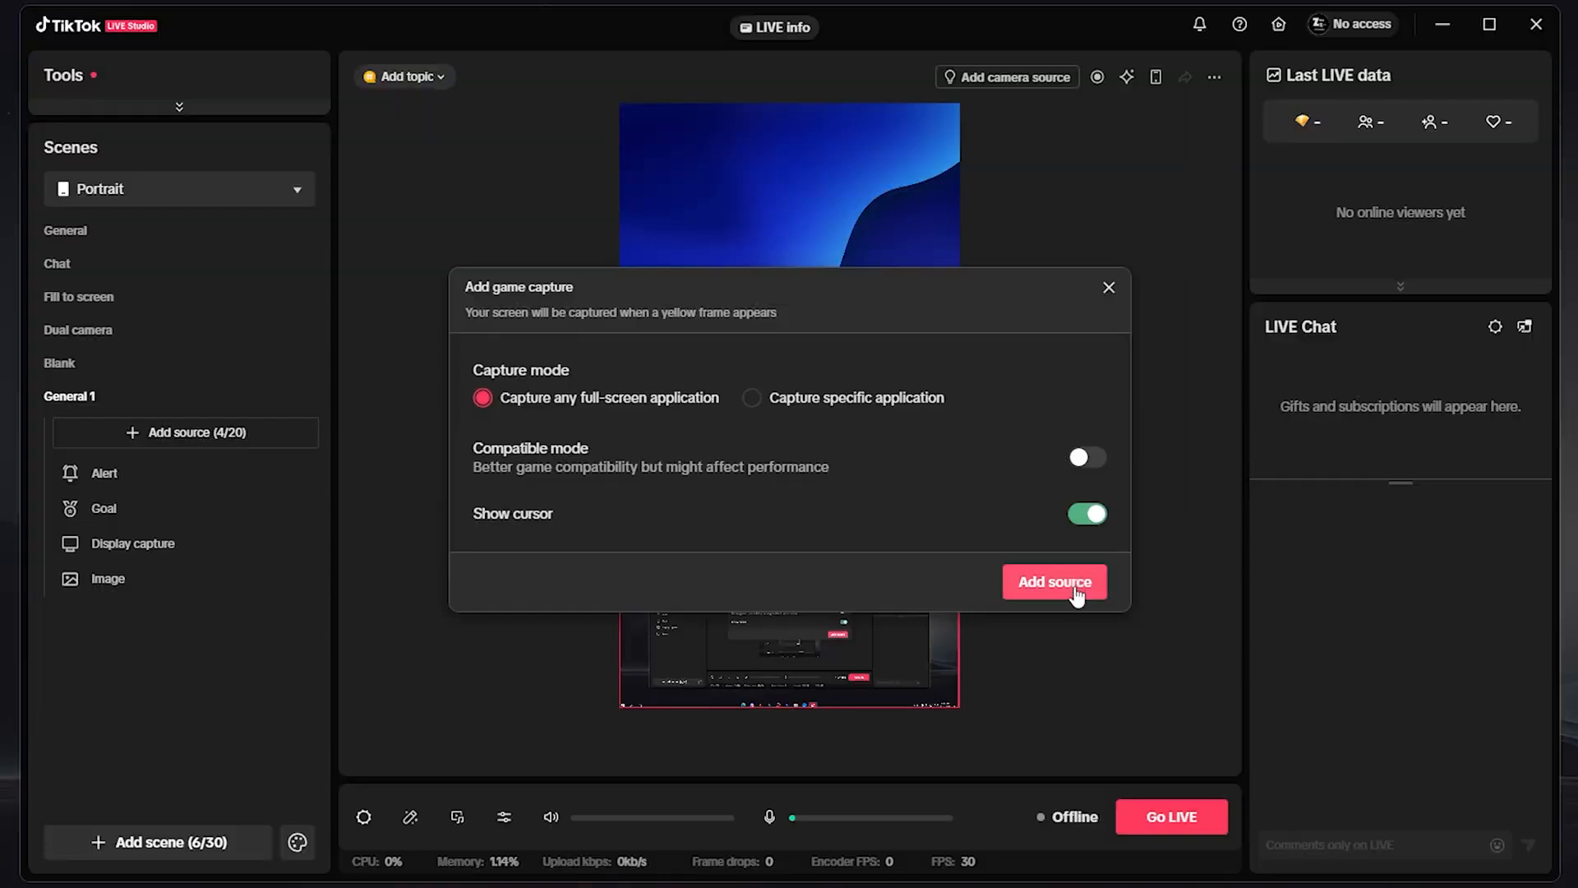
click(1054, 582)
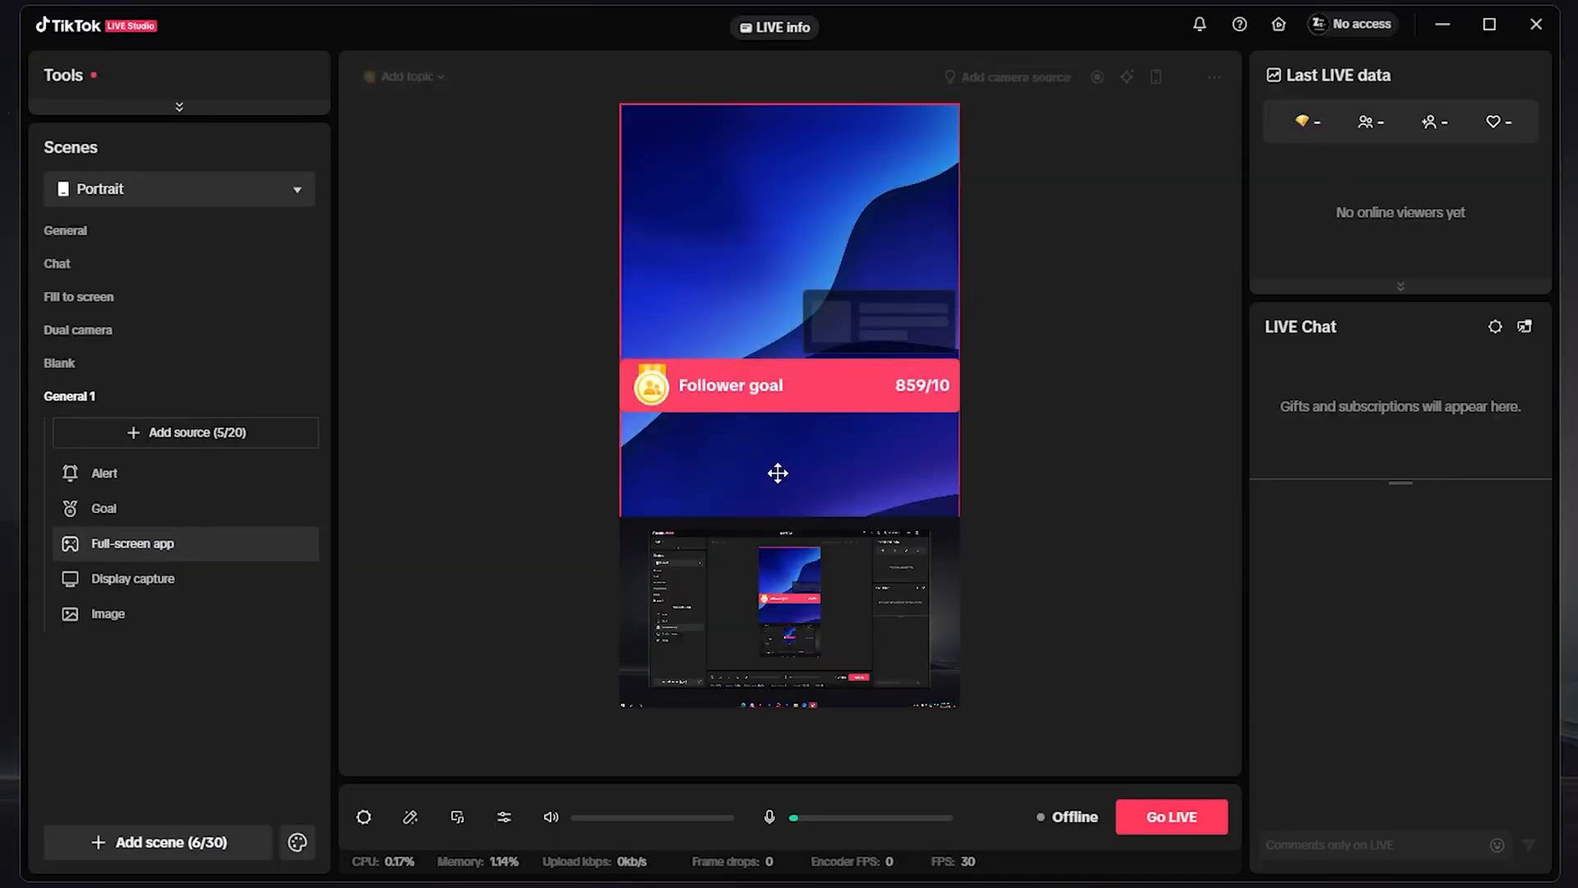
Move the Display capture to the bottom of the portrait canvas, below the Follower goal.
click(132, 578)
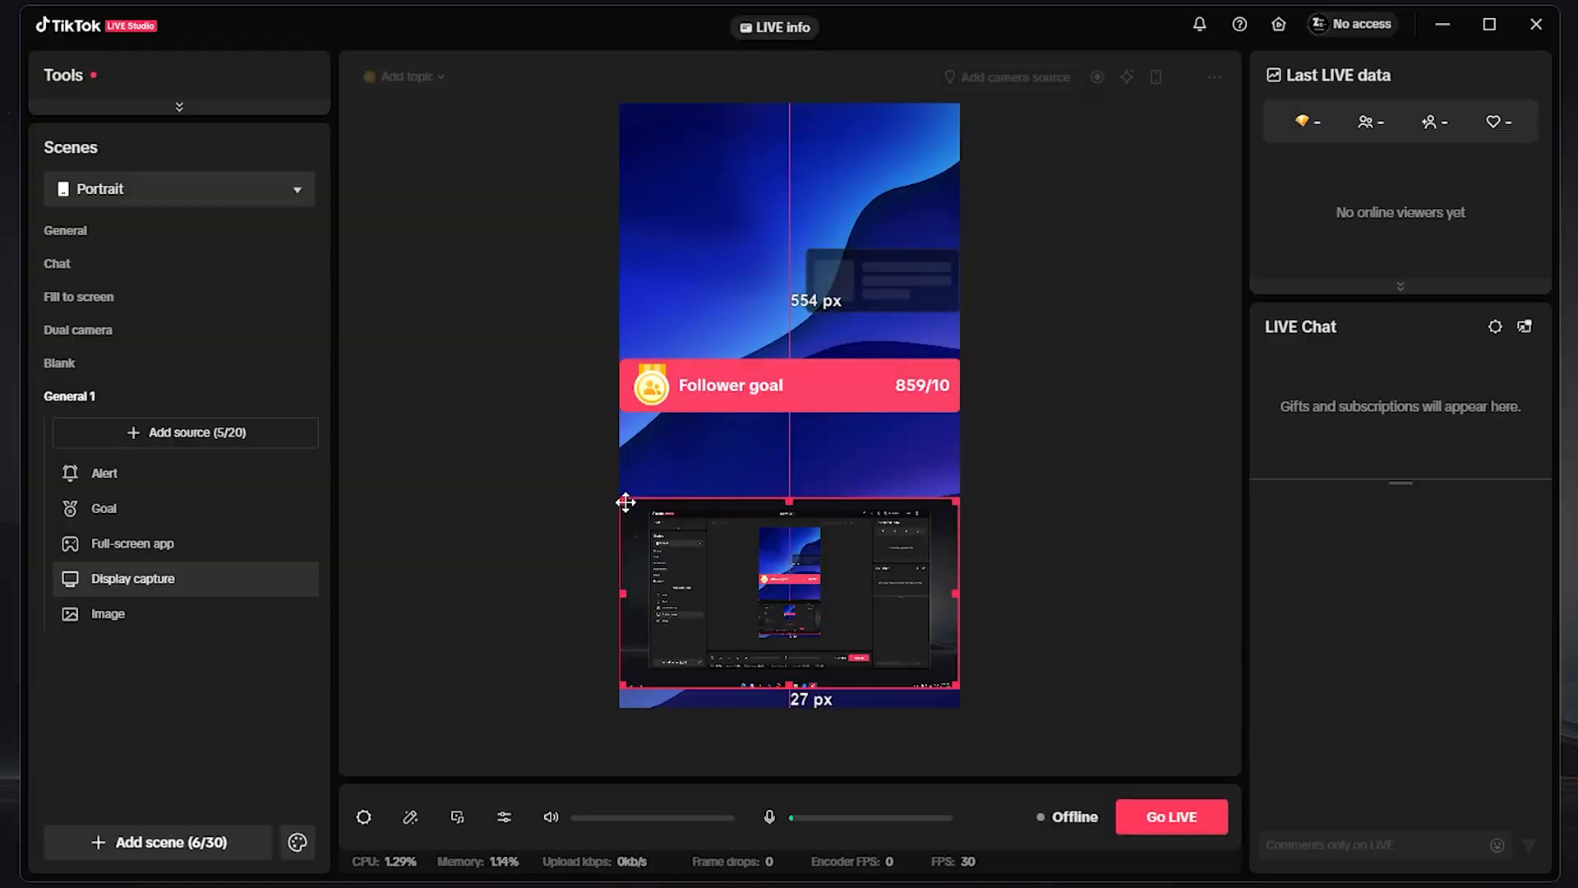
drag(625, 502, 745, 563)
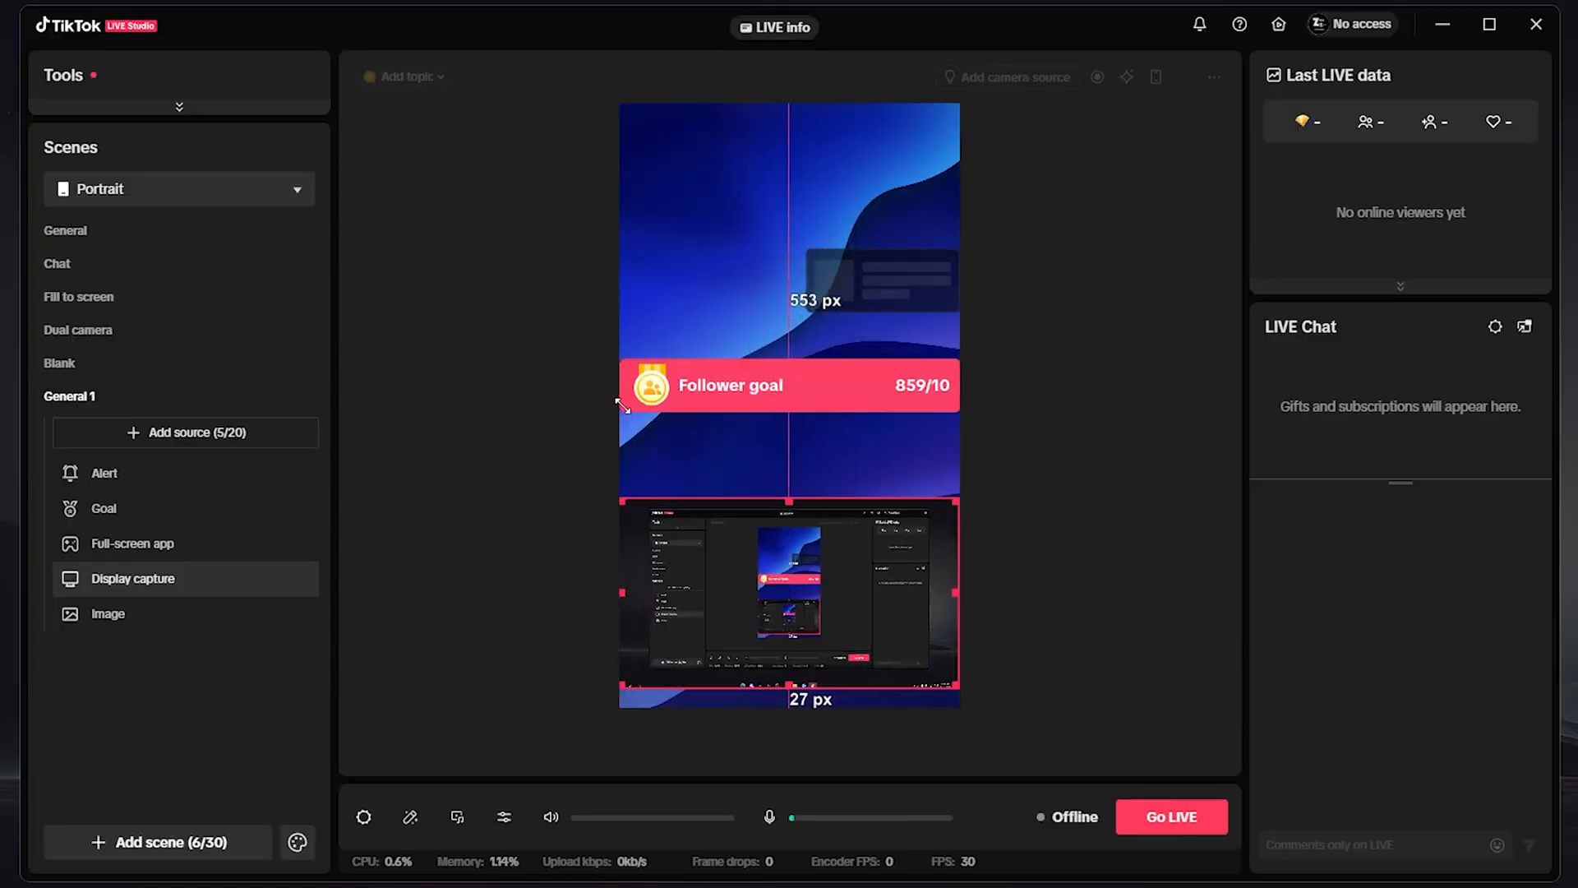
click(178, 188)
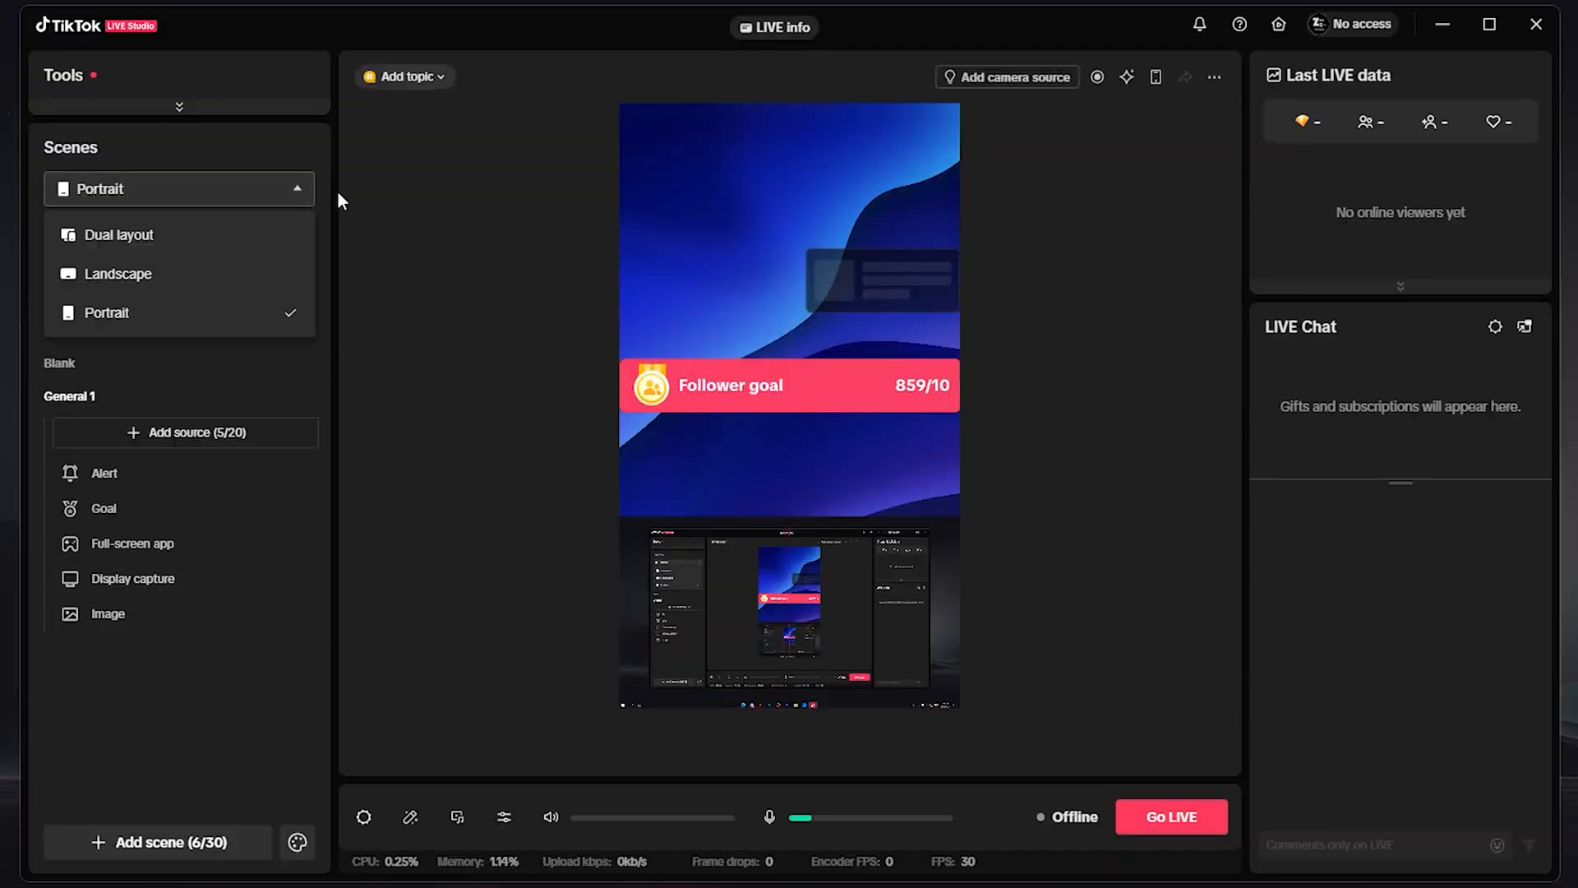
mouse_move(93, 212)
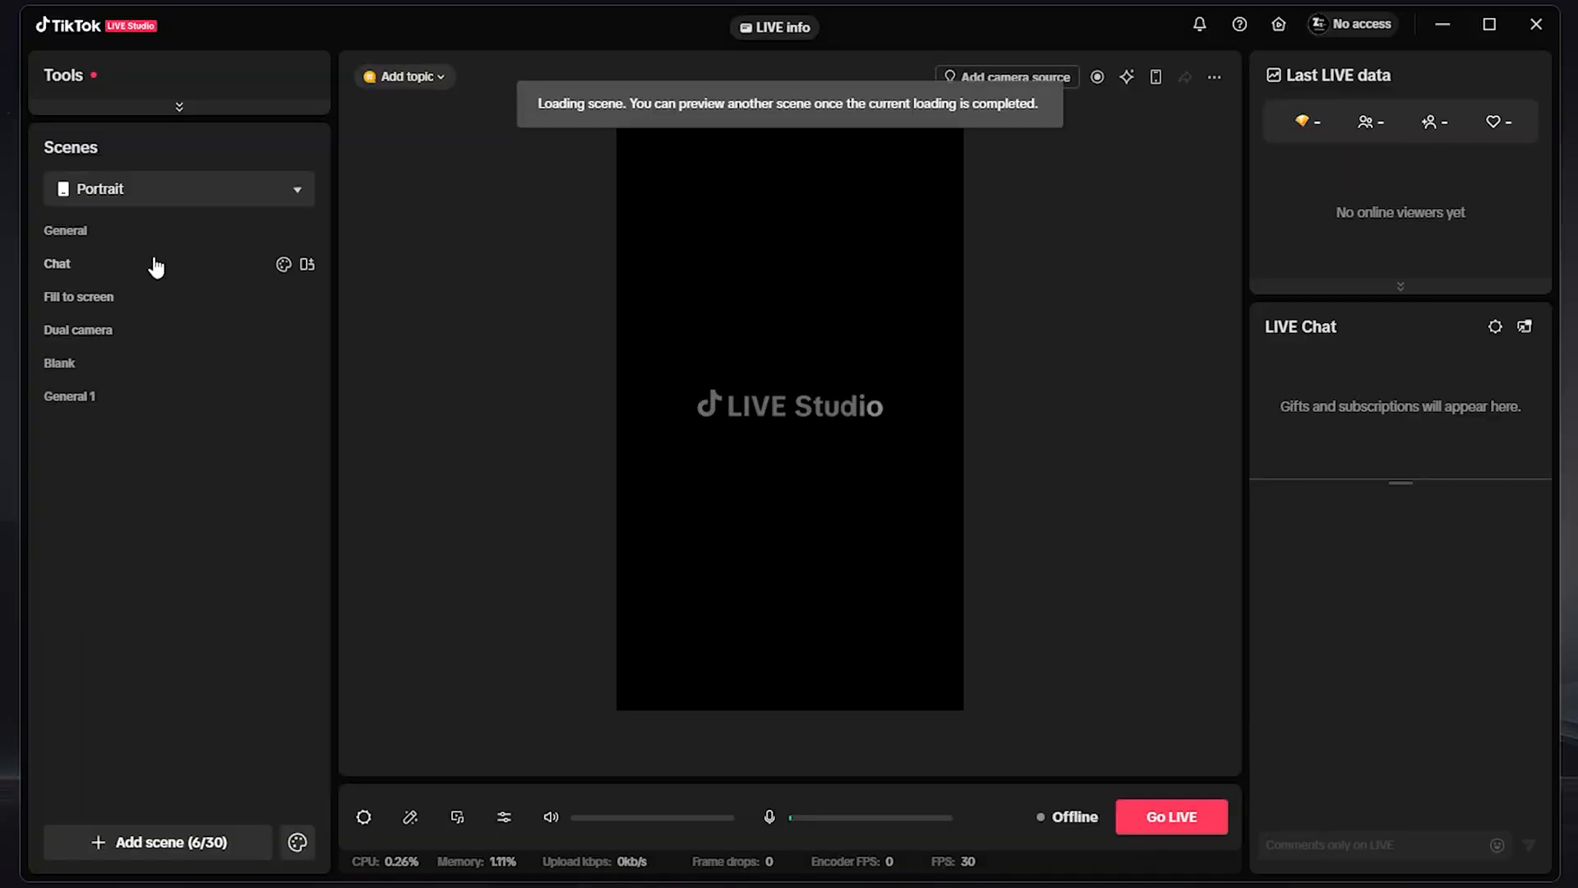
click(68, 395)
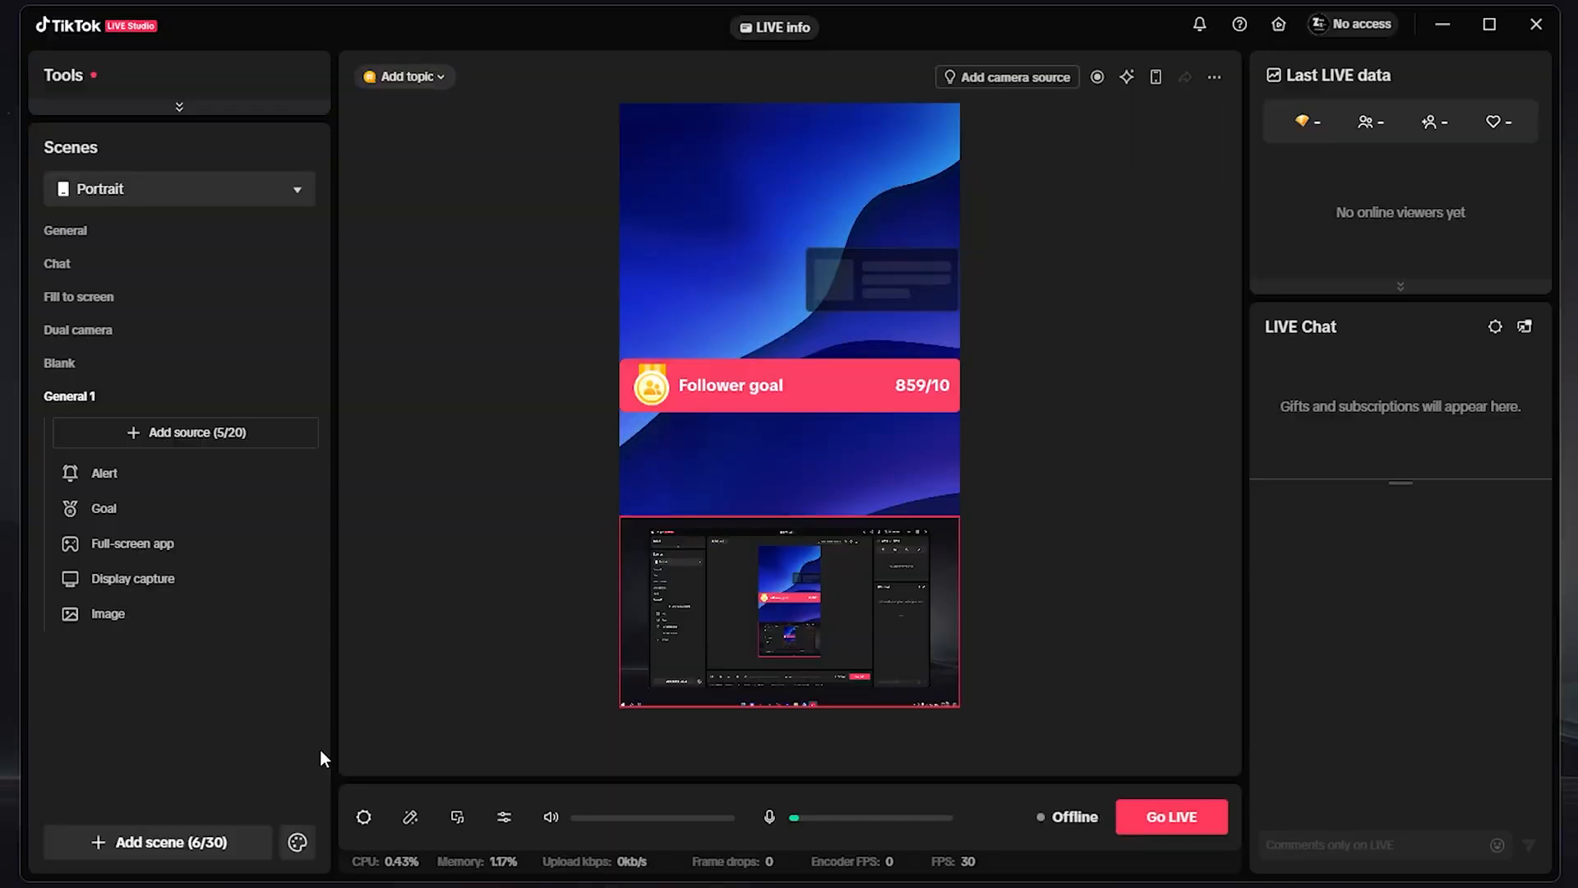
click(551, 816)
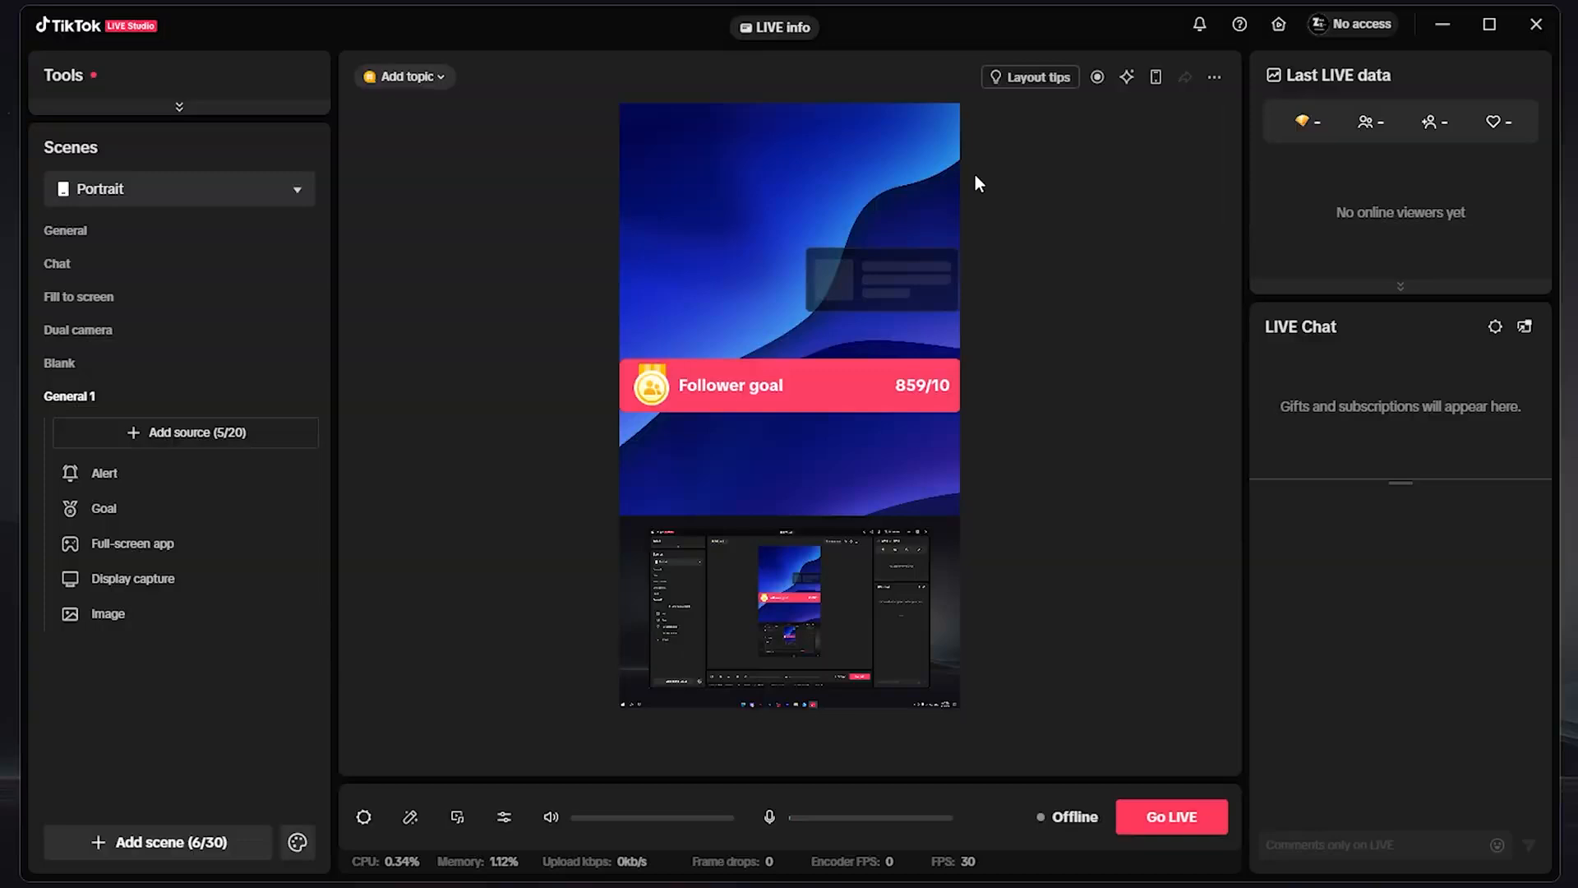
mouse_move(1279, 46)
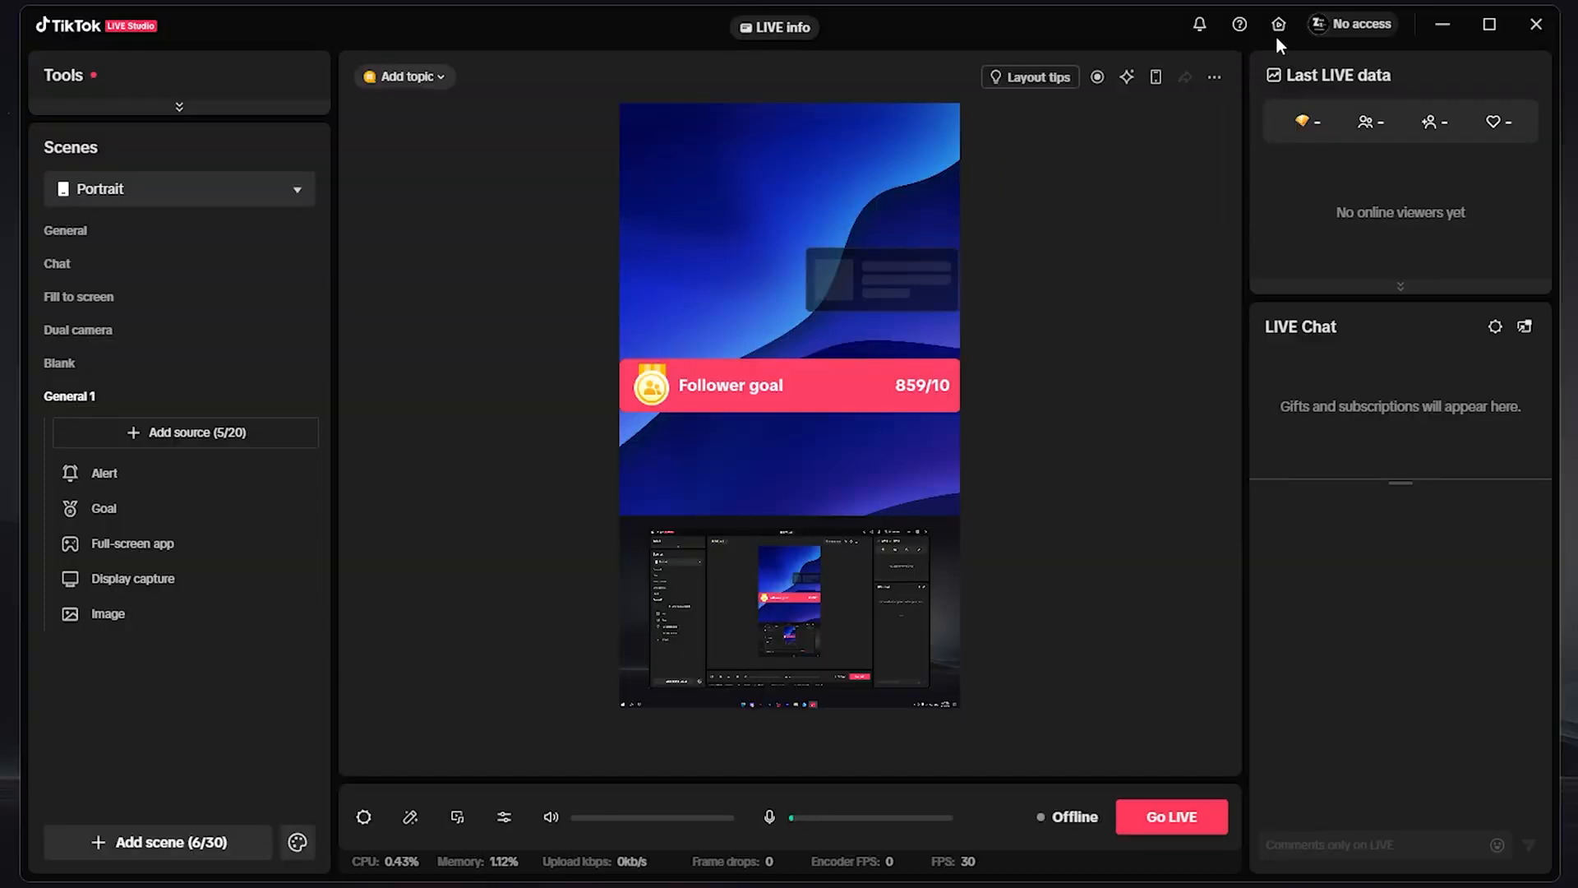